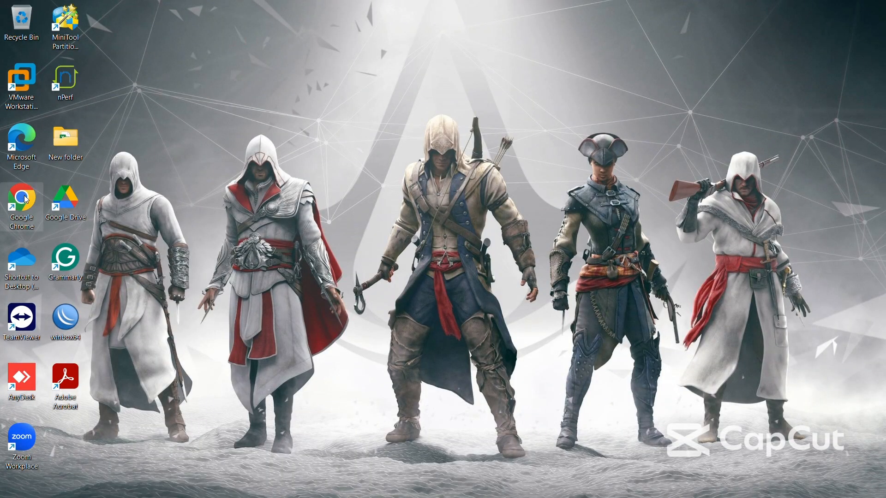
Step: Launch Chrome and search Google for 'lazesoft recover my password' from the history suggestion
{"action": "double_click", "coordinate": [21, 203]}
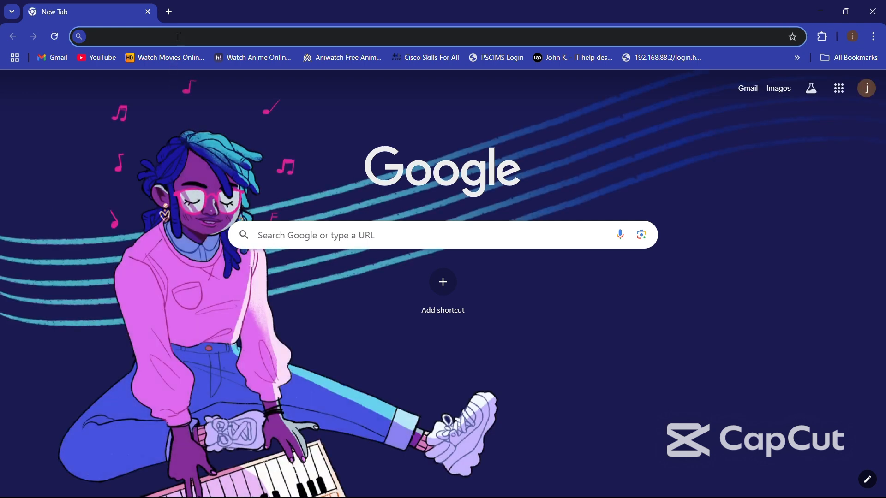
{"action": "left_click", "coordinate": [170, 36]}
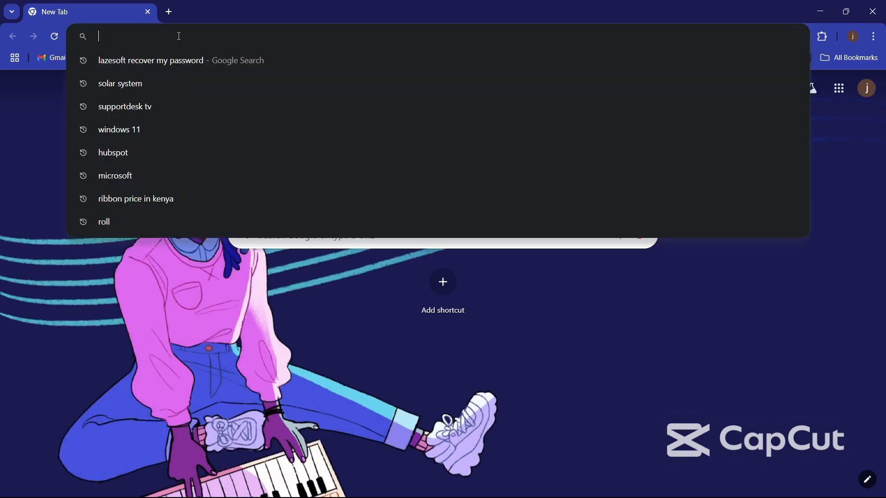
{"action": "mouse_move", "coordinate": [172, 61]}
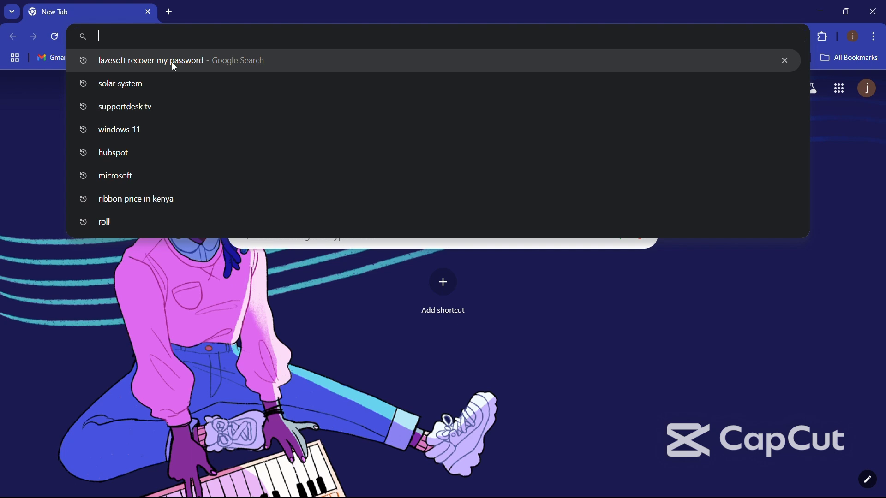
{"action": "left_click", "coordinate": [151, 60]}
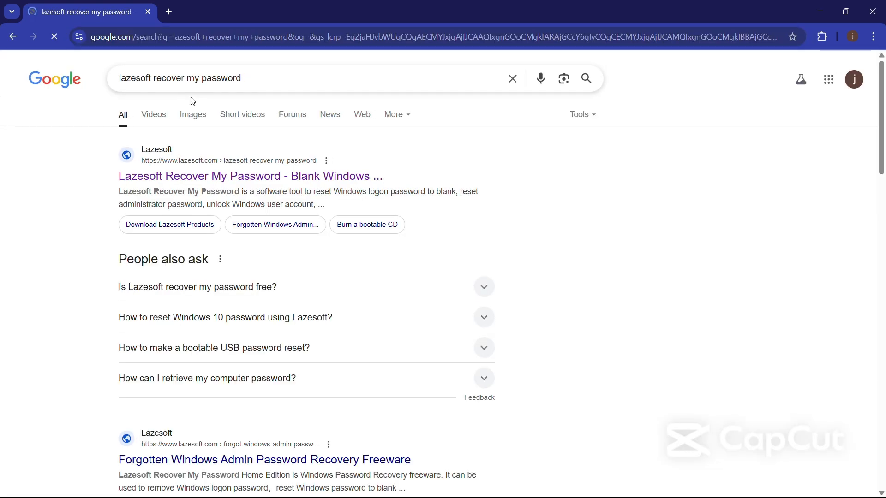
Step: From the Lazesoft Download page, download the free Home Edition installer lsrshsetup.exe
{"action": "left_click", "coordinate": [250, 175]}
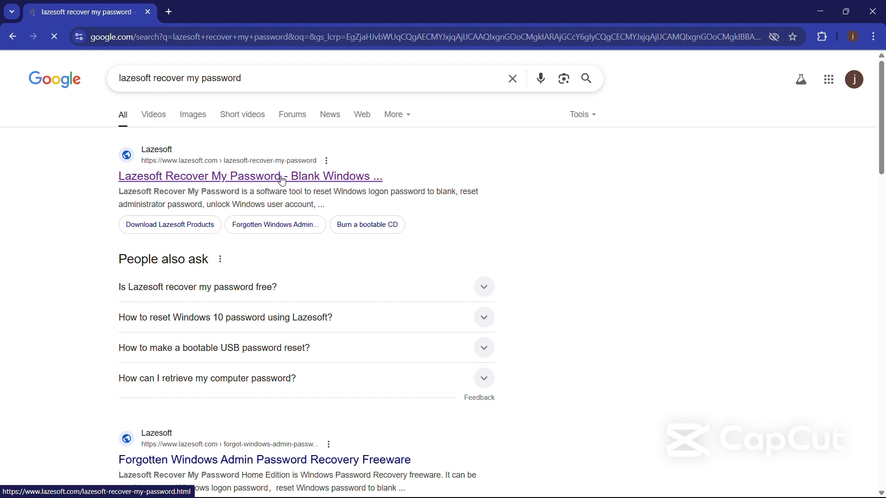
{"action": "left_click", "coordinate": [250, 176]}
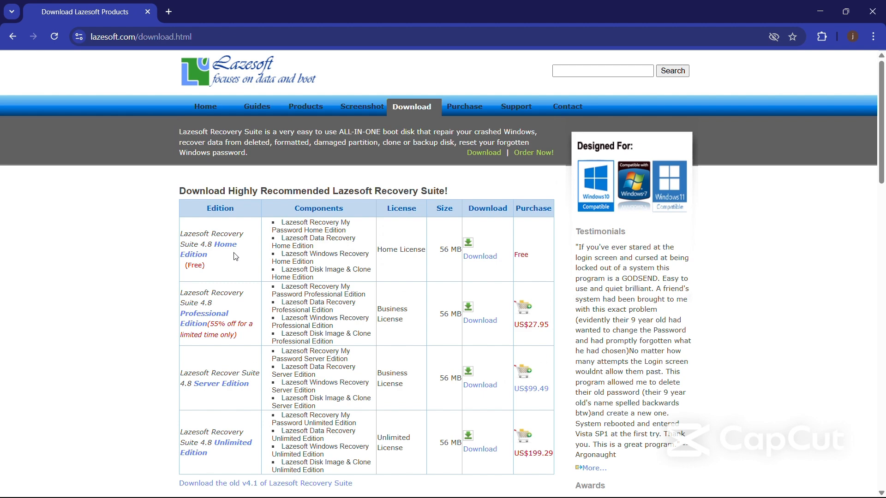
{"action": "left_click", "coordinate": [479, 256]}
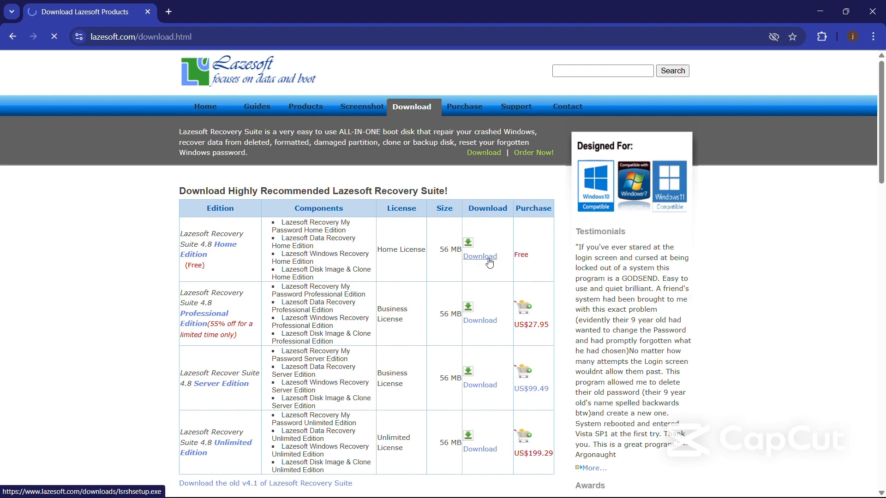
{"action": "left_click", "coordinate": [479, 255]}
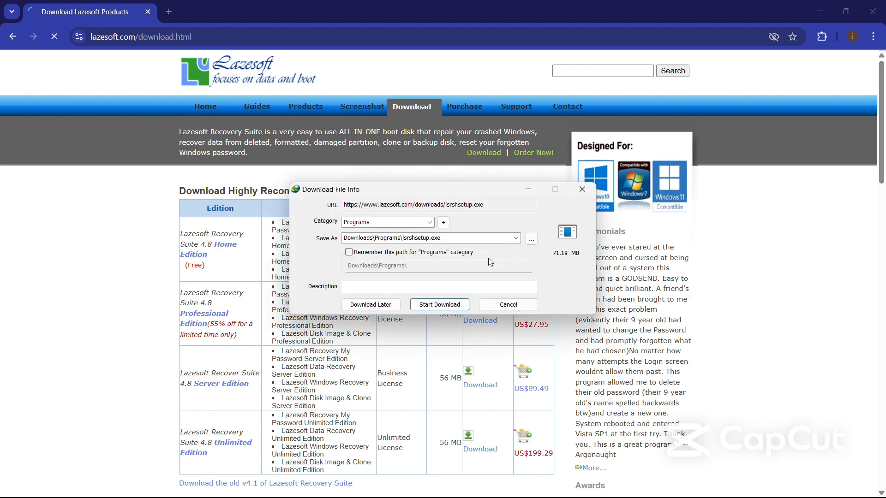
{"action": "left_click", "coordinate": [439, 305]}
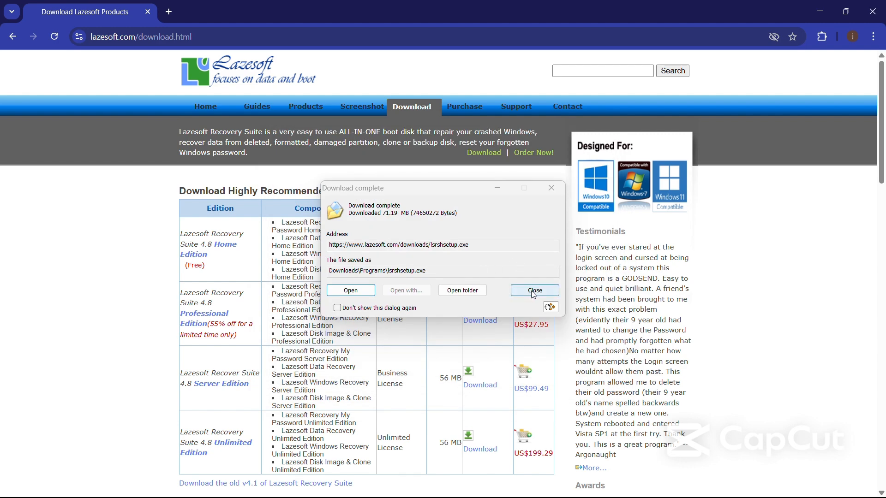
Step: Run lsrshsetup in English, accept the license, keep default folders and install the suite
{"action": "left_click", "coordinate": [533, 290]}
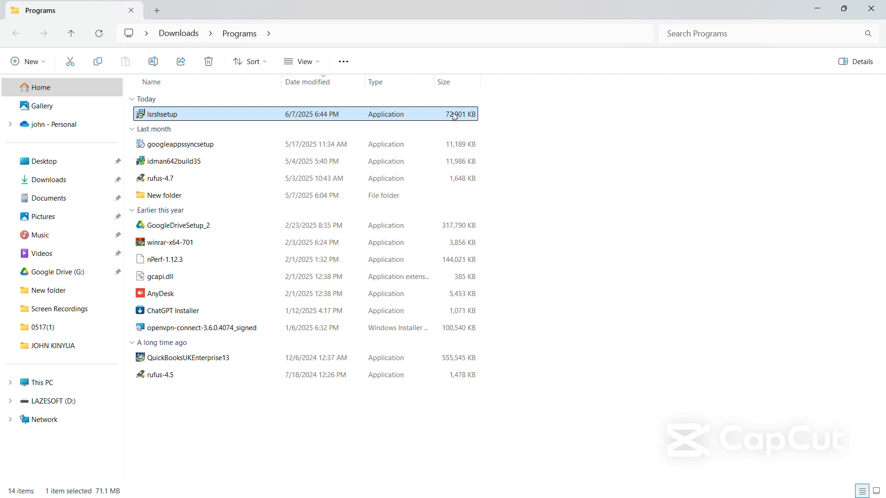
{"action": "mouse_move", "coordinate": [416, 117]}
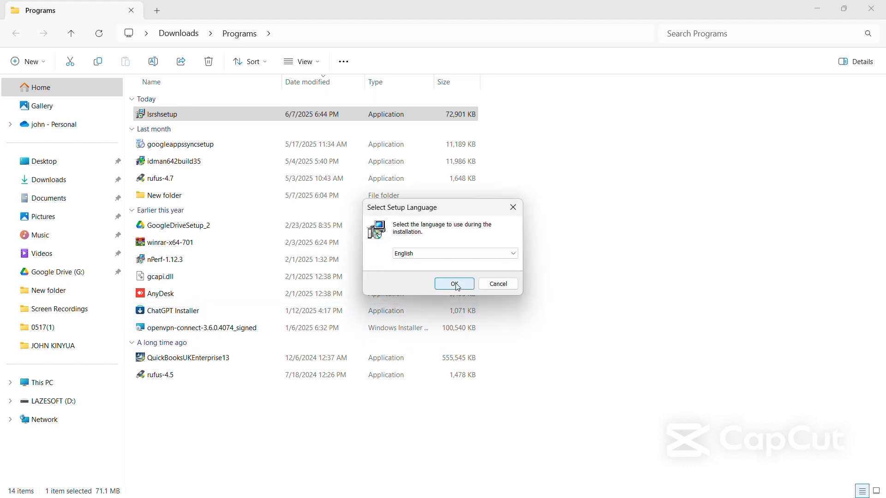
{"action": "left_click", "coordinate": [454, 283]}
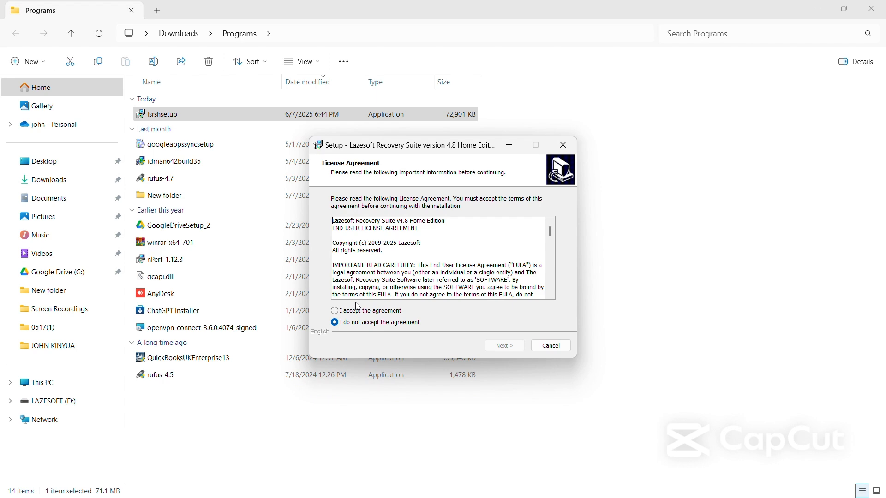
{"action": "left_click", "coordinate": [334, 310]}
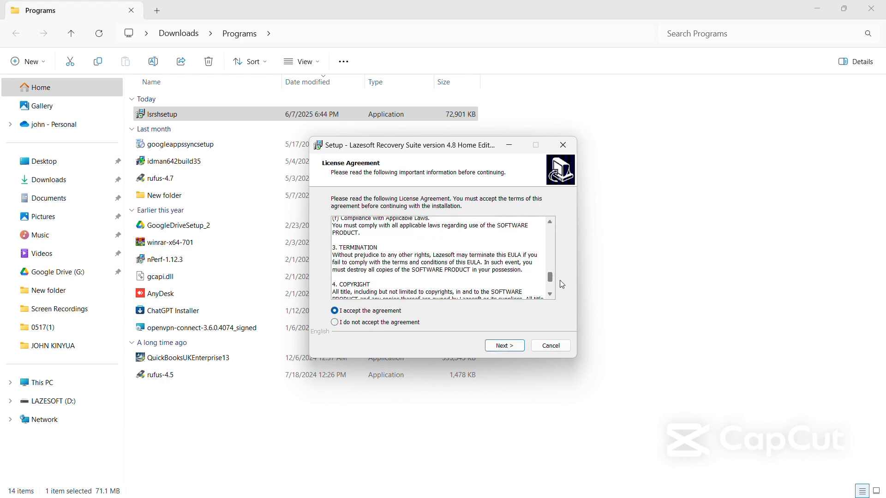
{"action": "left_click", "coordinate": [504, 345]}
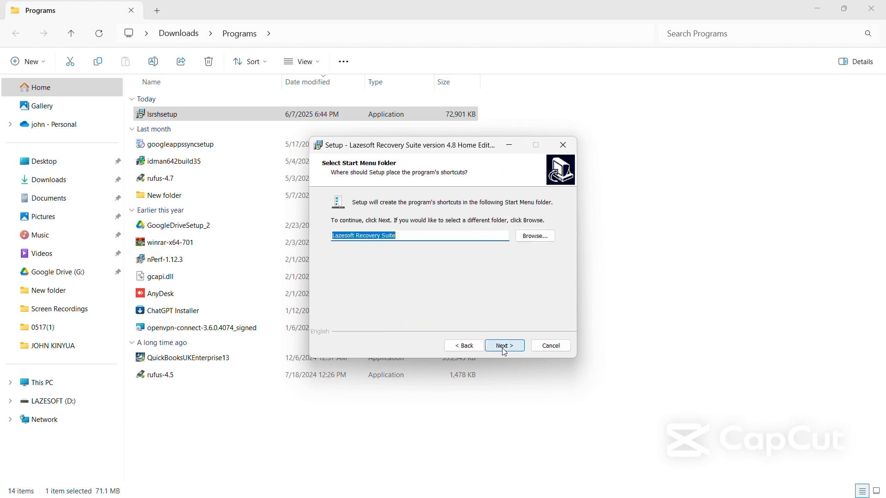
{"action": "left_click", "coordinate": [504, 345]}
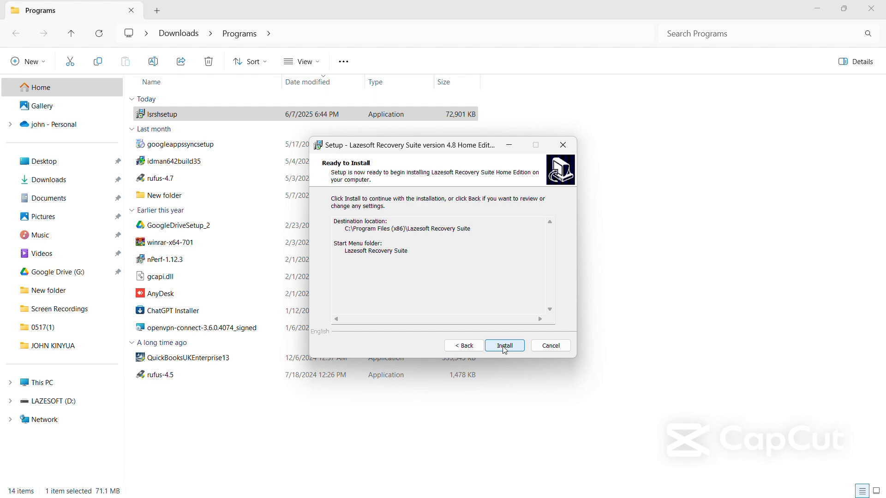
{"action": "left_click", "coordinate": [504, 345]}
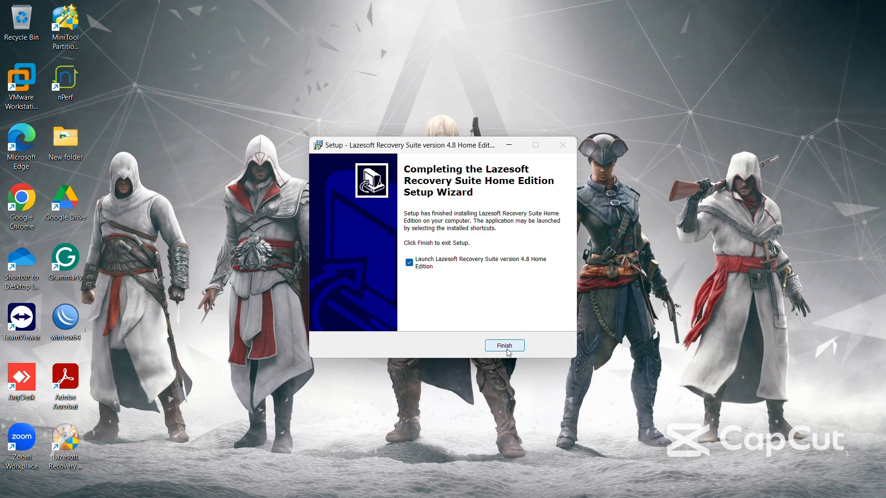
Step: Finish setup and launch Lazesoft Recovery Suite Home from its desktop shortcut
{"action": "left_click", "coordinate": [504, 345]}
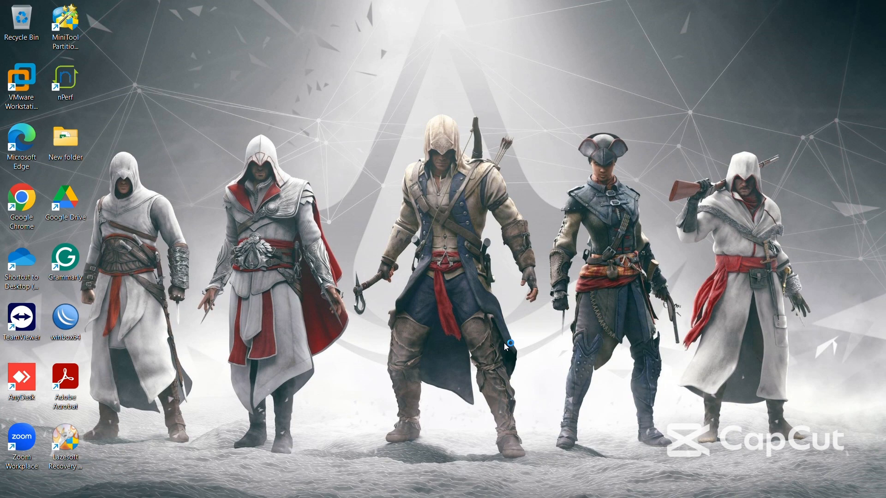
{"action": "double_click", "coordinate": [65, 436]}
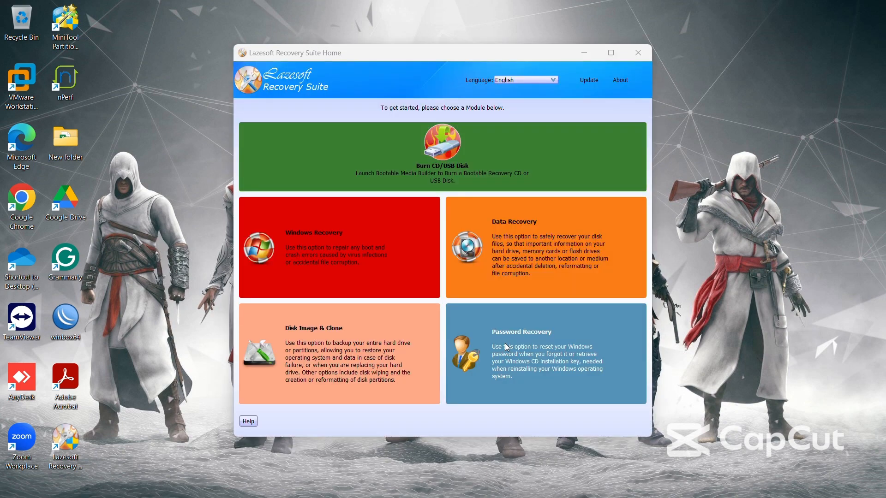
{"action": "mouse_move", "coordinate": [497, 188]}
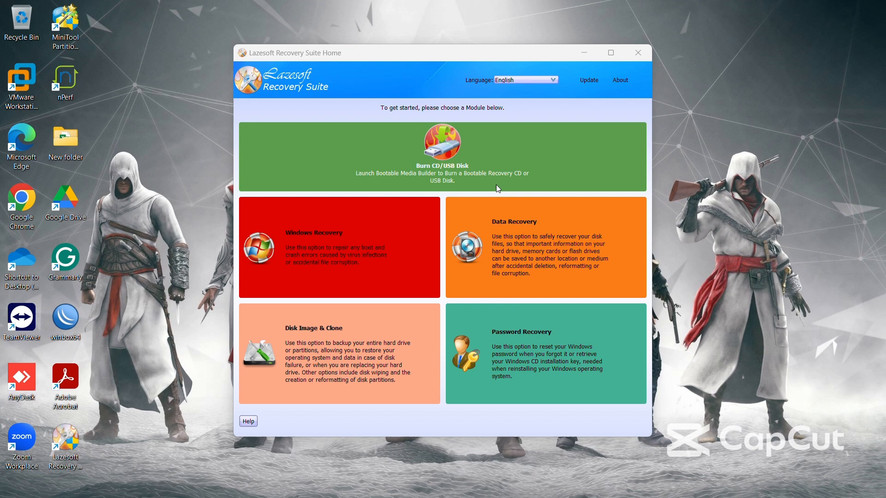
{"action": "mouse_move", "coordinate": [497, 189]}
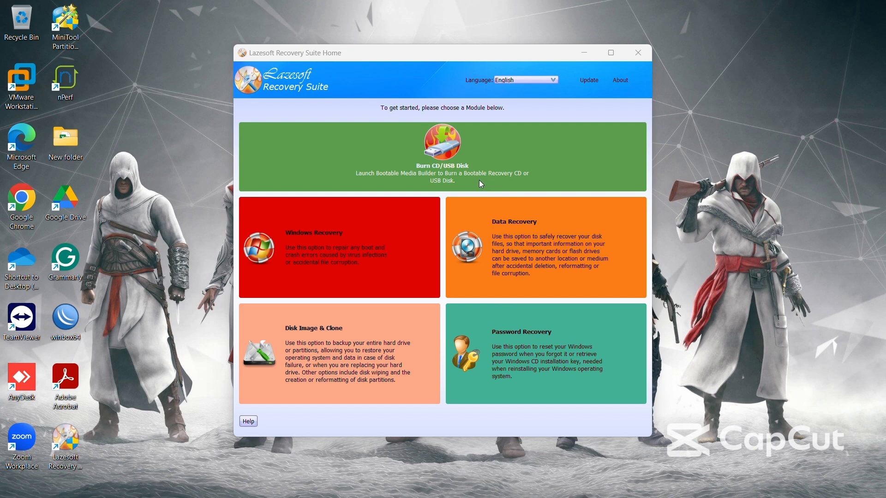
{"action": "mouse_move", "coordinate": [428, 225]}
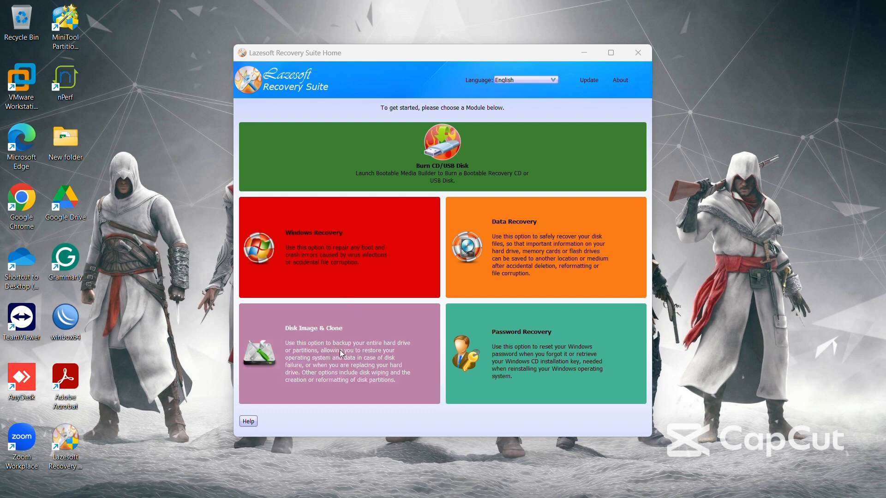
{"action": "mouse_move", "coordinate": [496, 253]}
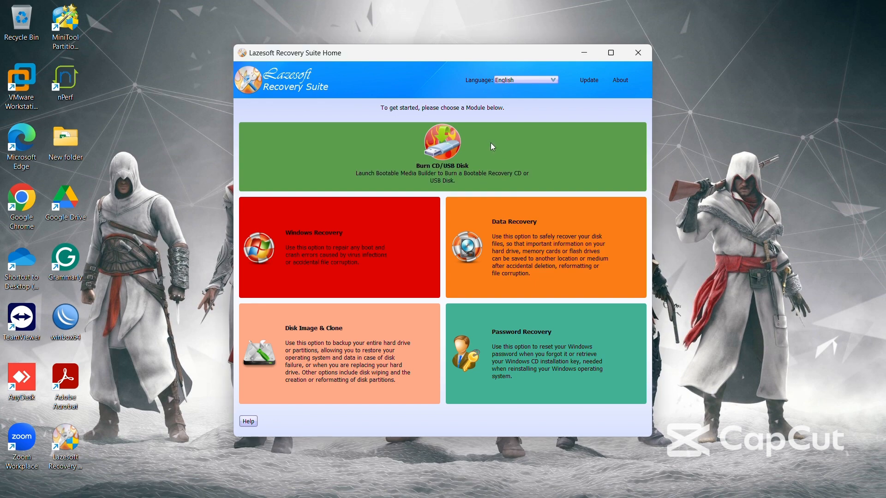
Step: Start Burn CD/USB Disk targeting Windows 10 64 bit and continue to media selection
{"action": "left_click", "coordinate": [442, 157]}
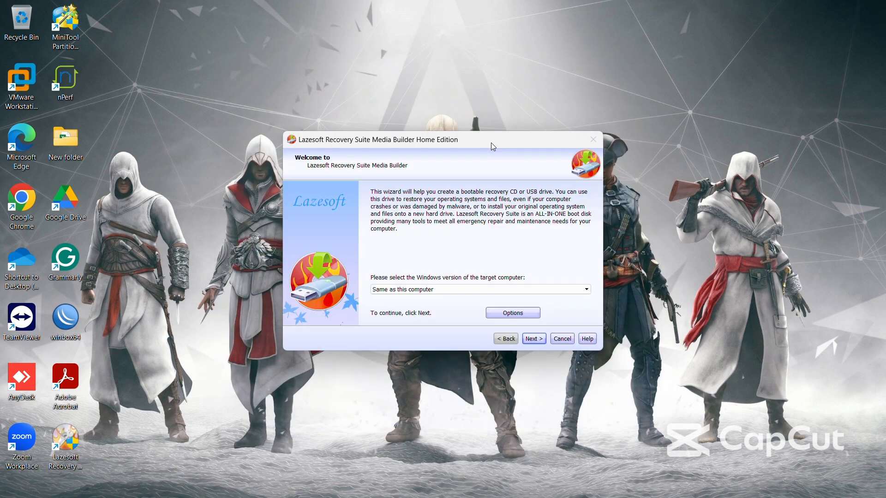
{"action": "mouse_move", "coordinate": [536, 287]}
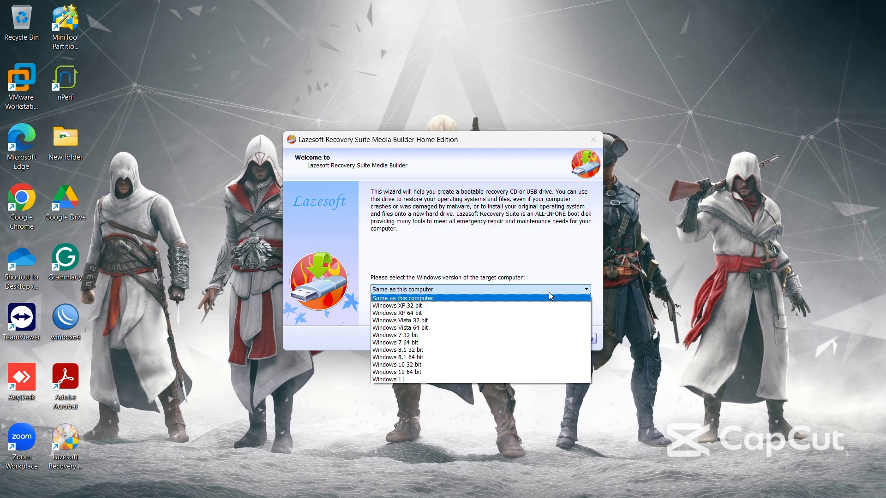
{"action": "mouse_move", "coordinate": [486, 365]}
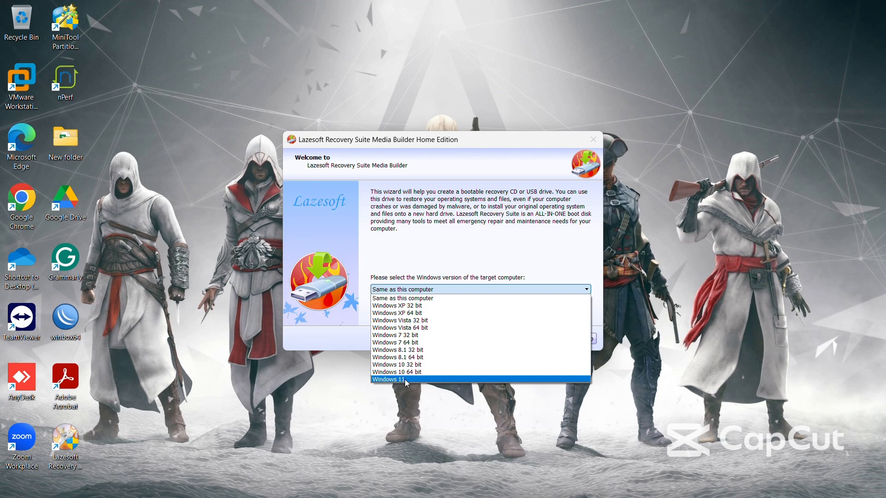
{"action": "mouse_move", "coordinate": [397, 357]}
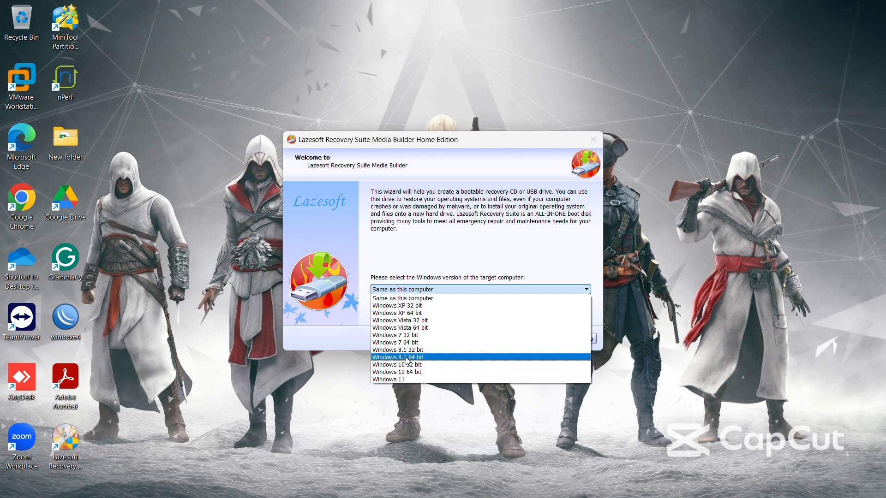
{"action": "mouse_move", "coordinate": [412, 372]}
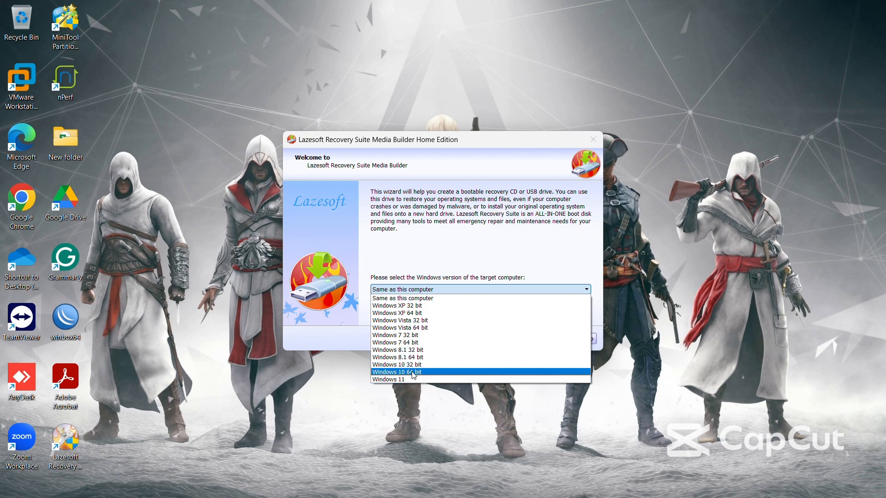
{"action": "left_click", "coordinate": [396, 372]}
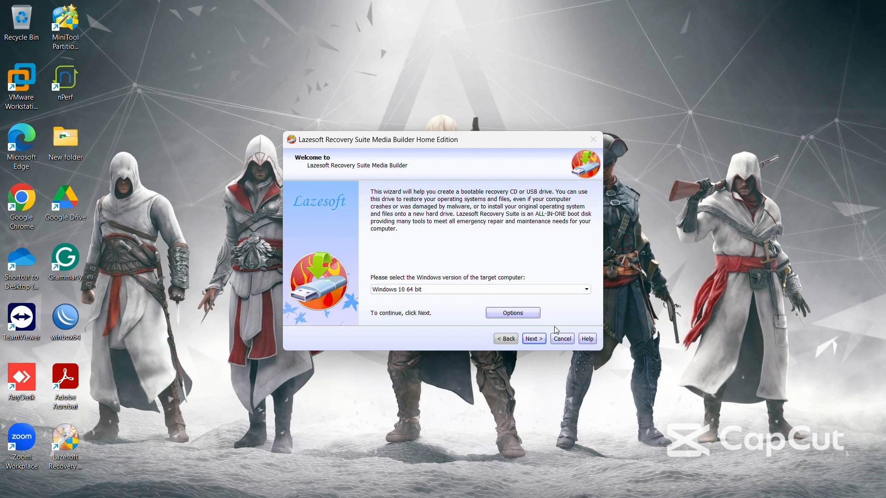
{"action": "left_click", "coordinate": [533, 339]}
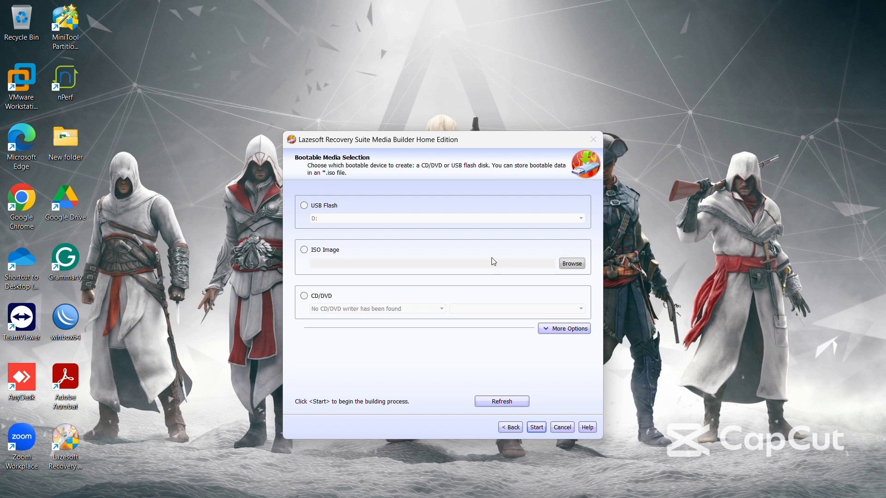
Step: Choose USB Flash with drive D: as the bootable media and refresh the drive list
{"action": "left_click", "coordinate": [305, 204]}
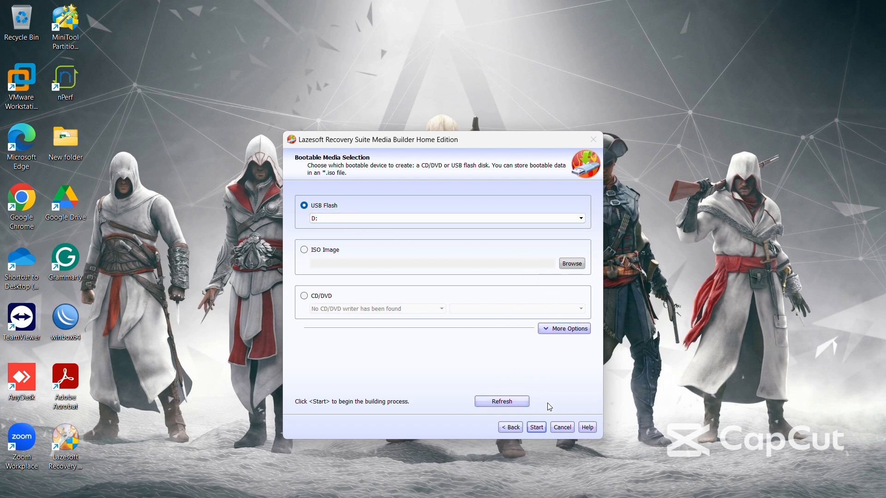
{"action": "left_click", "coordinate": [536, 427]}
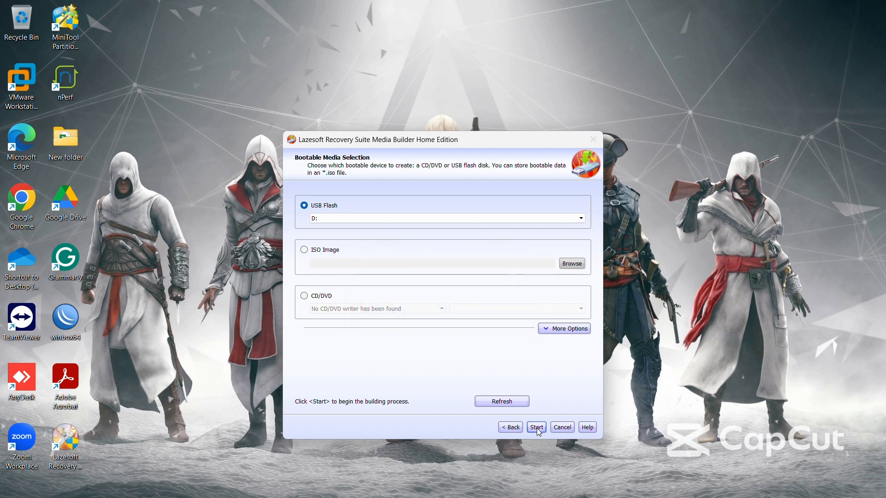
{"action": "left_click", "coordinate": [536, 427]}
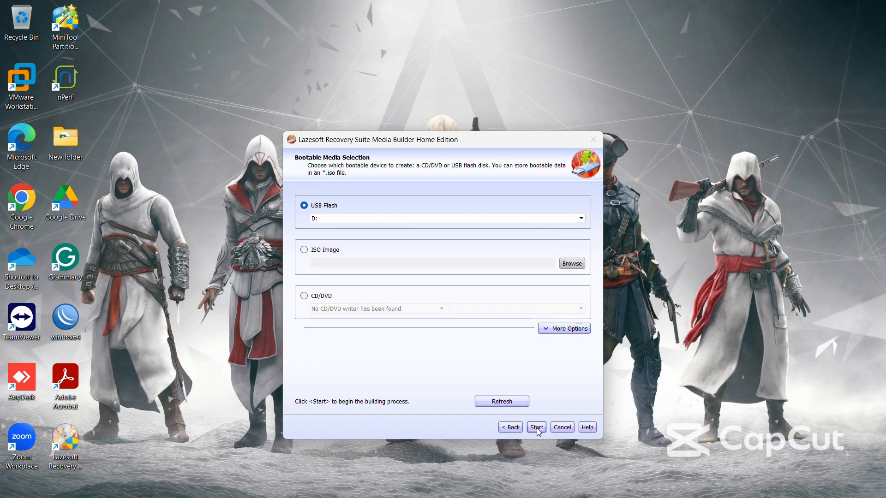
Step: Start the build and agree to format USB disk D: so the recovery media is created
{"action": "left_click", "coordinate": [535, 427]}
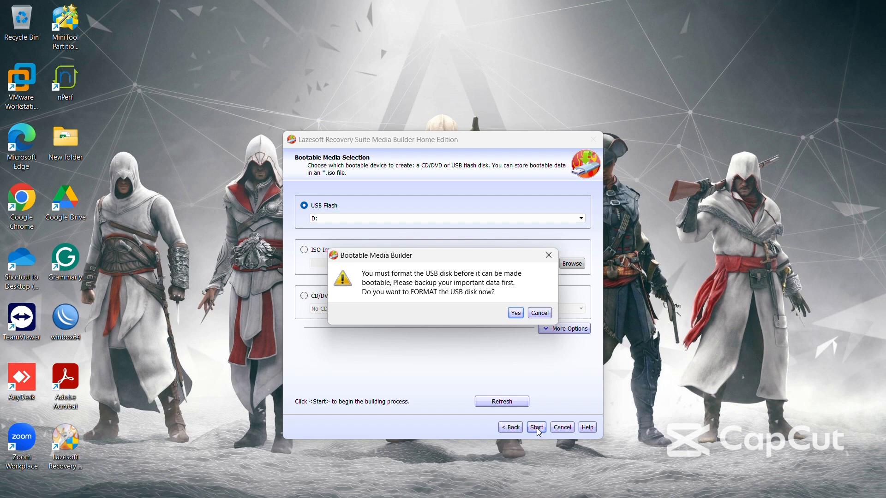
{"action": "mouse_move", "coordinate": [481, 326]}
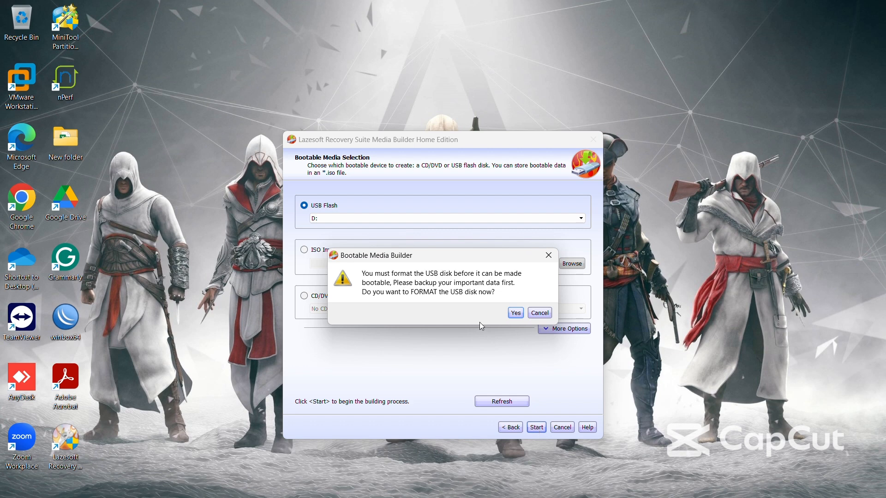
{"action": "left_click", "coordinate": [515, 313]}
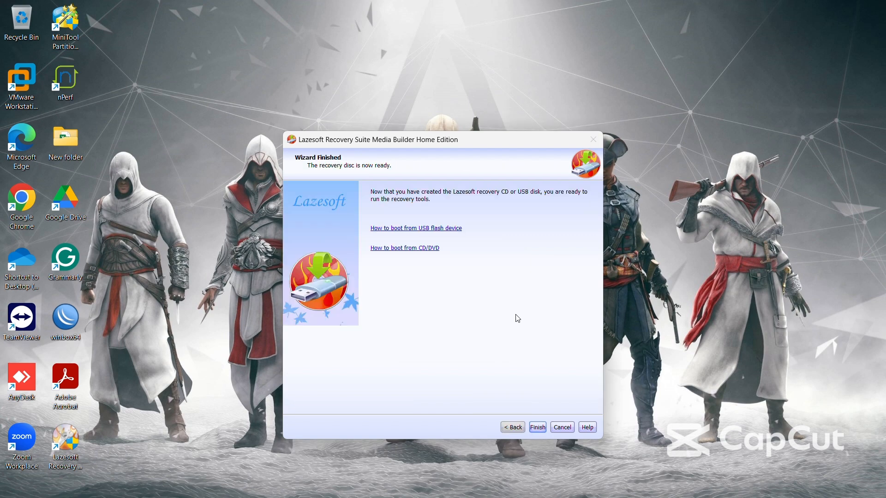
Step: Close the wizard and suite, confirm LAZESOFT (D:) under This PC, then close File Explorer
{"action": "left_click", "coordinate": [536, 427]}
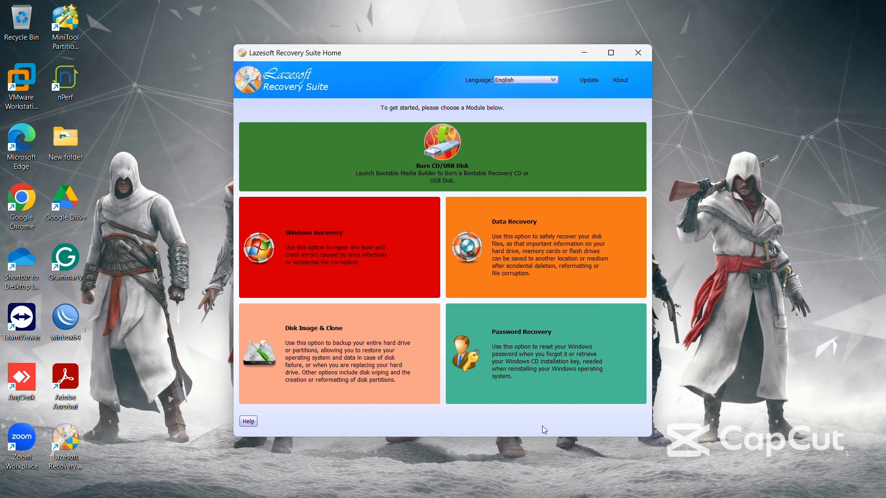
{"action": "mouse_move", "coordinate": [637, 52]}
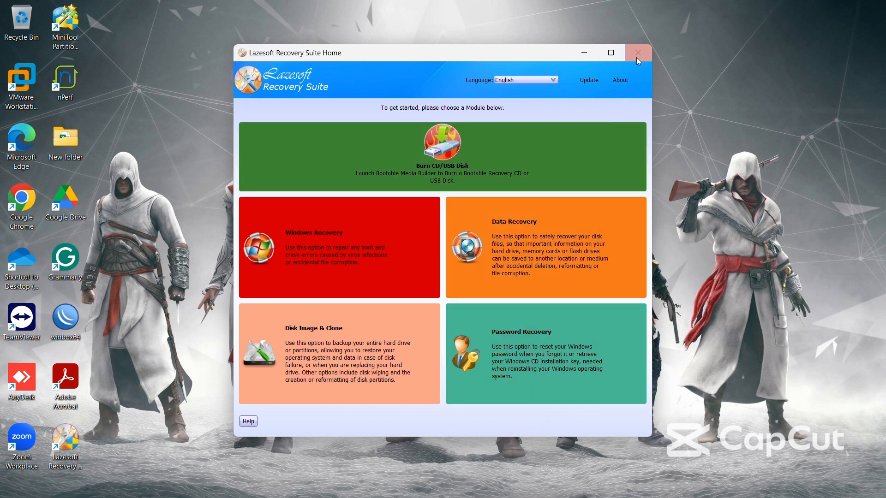
{"action": "left_click", "coordinate": [637, 53]}
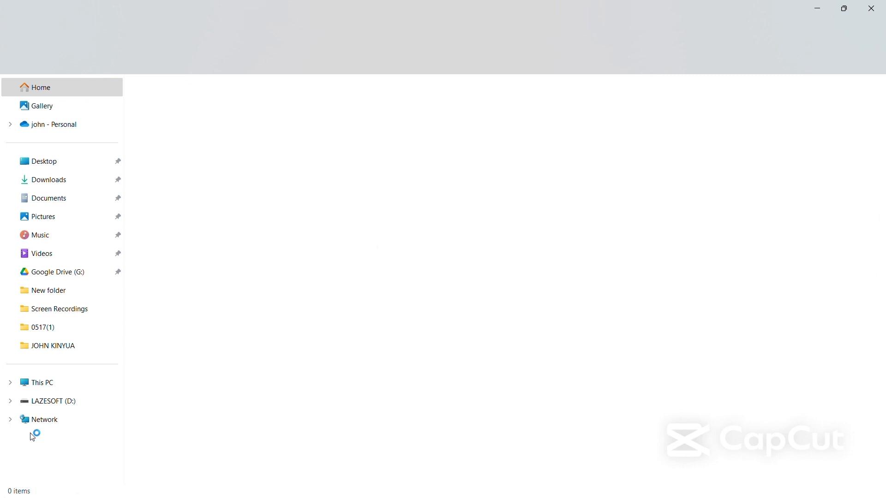
{"action": "left_click", "coordinate": [40, 382]}
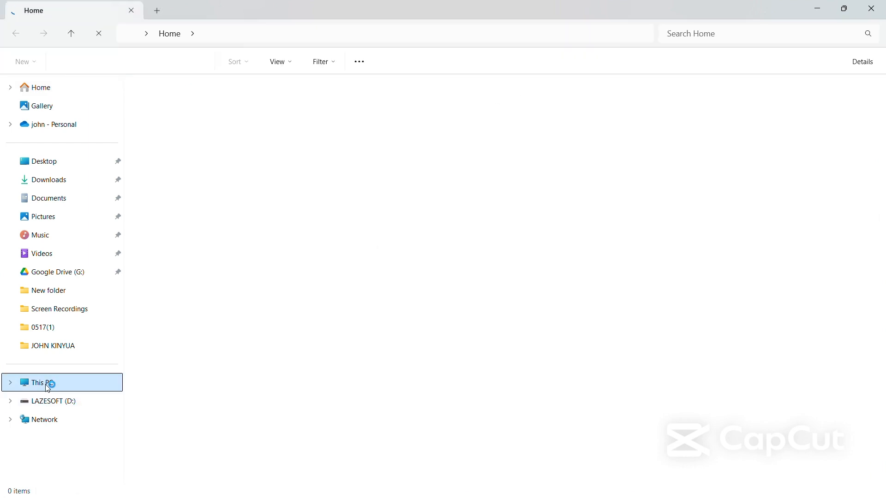
{"action": "left_click", "coordinate": [40, 382]}
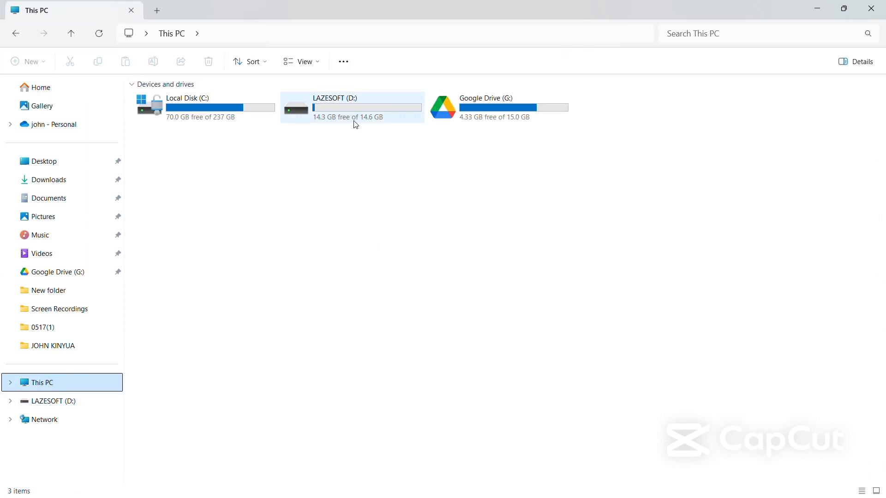
{"action": "mouse_move", "coordinate": [870, 8]}
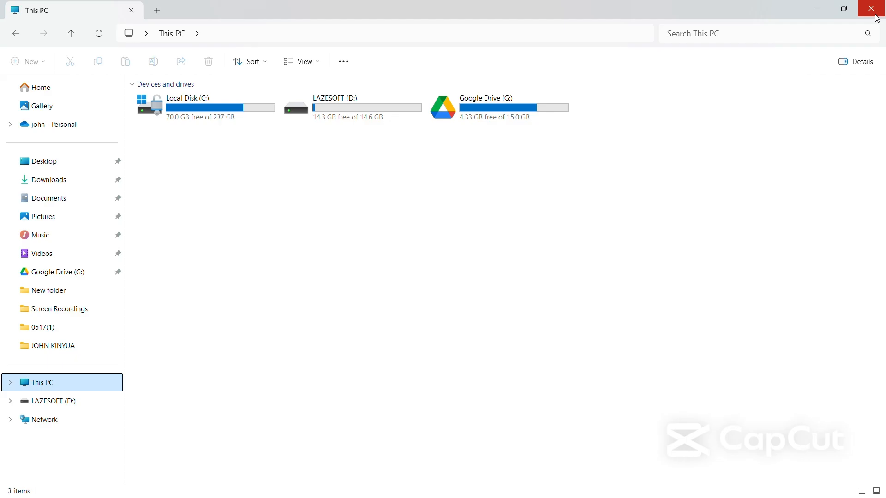
{"action": "left_click", "coordinate": [872, 9]}
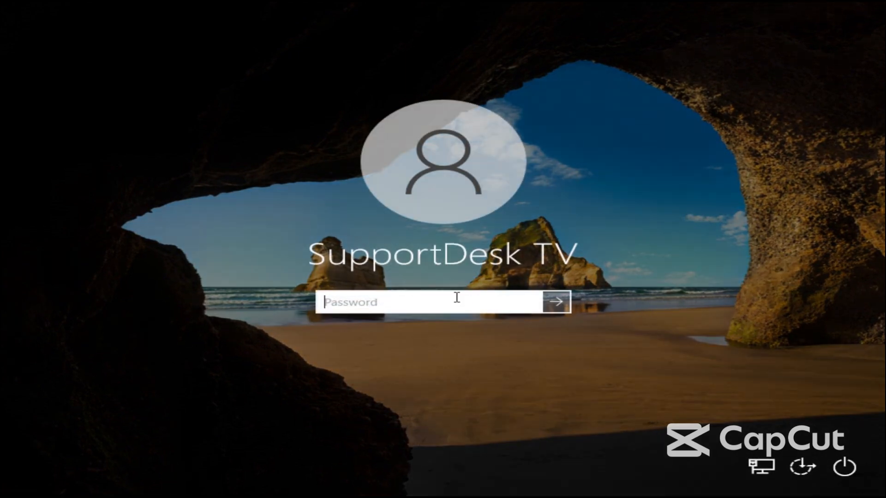
{"action": "type", "text": "password"}
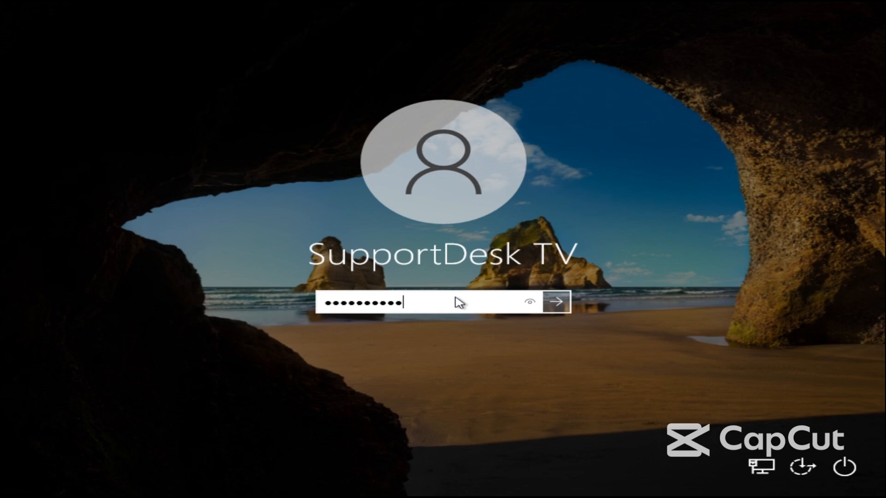
{"action": "left_click", "coordinate": [556, 301]}
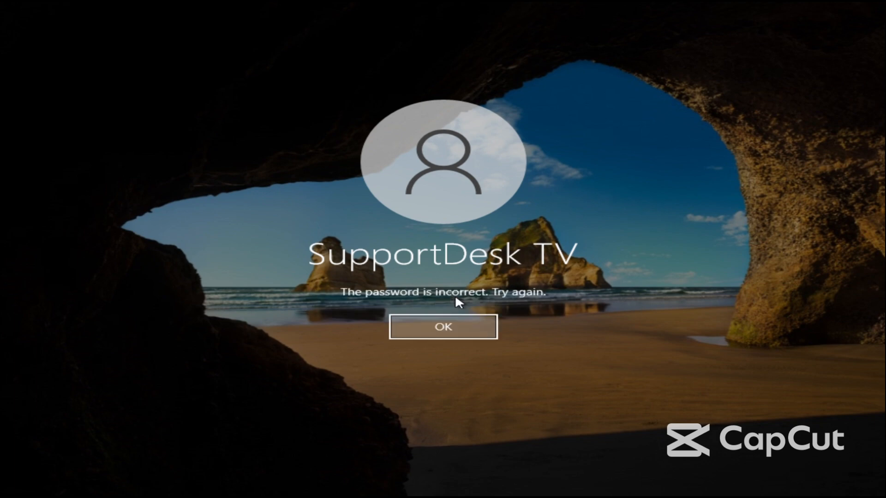
{"action": "left_click", "coordinate": [442, 327]}
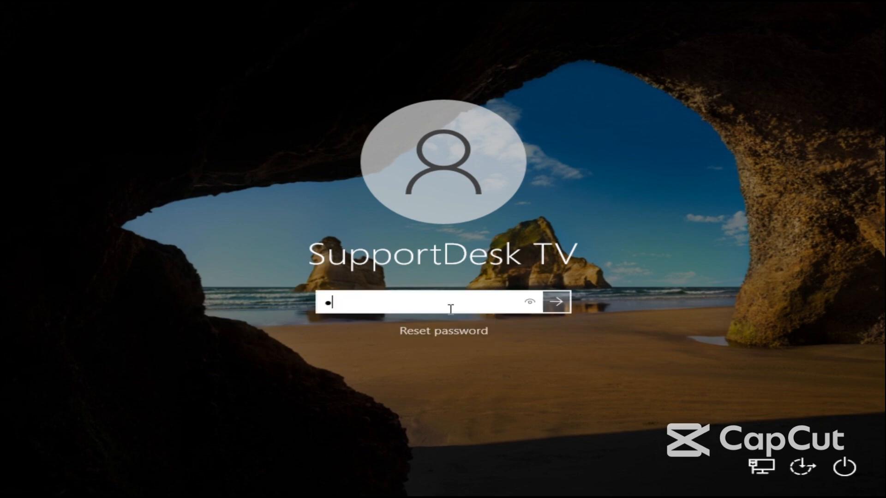
{"action": "type", "text": "••••"}
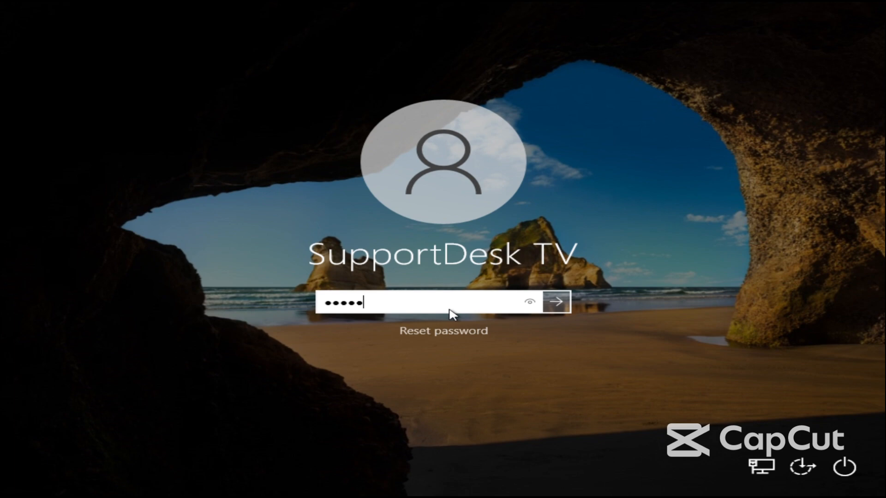
{"action": "left_click", "coordinate": [558, 300]}
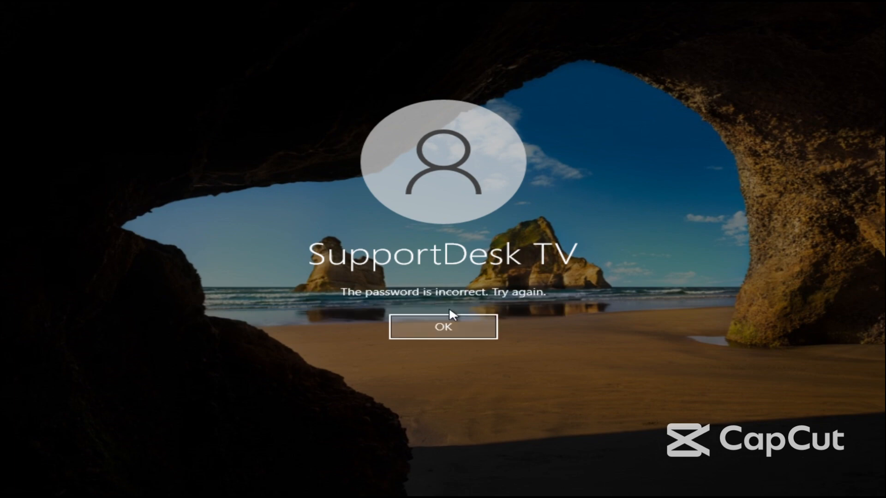
{"action": "left_click", "coordinate": [443, 327]}
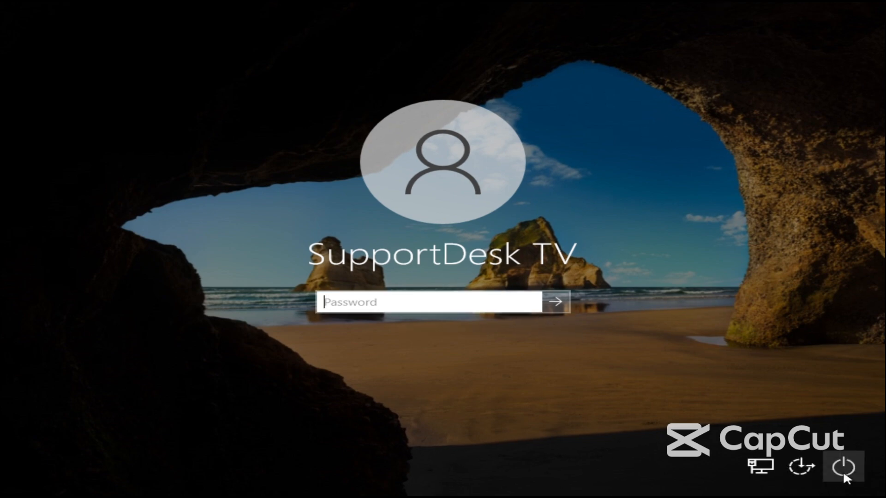
Step: Restart the locked computer from the sign-in screen's power menu
{"action": "left_click", "coordinate": [846, 466]}
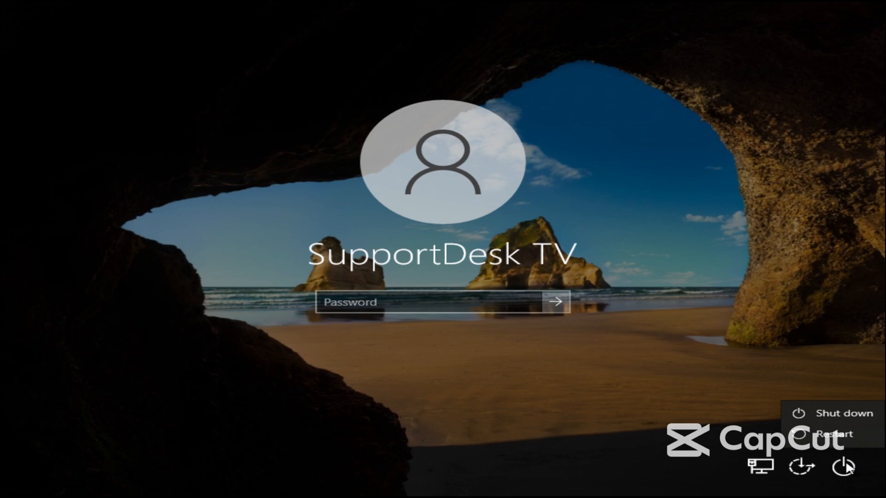
{"action": "left_click", "coordinate": [834, 434]}
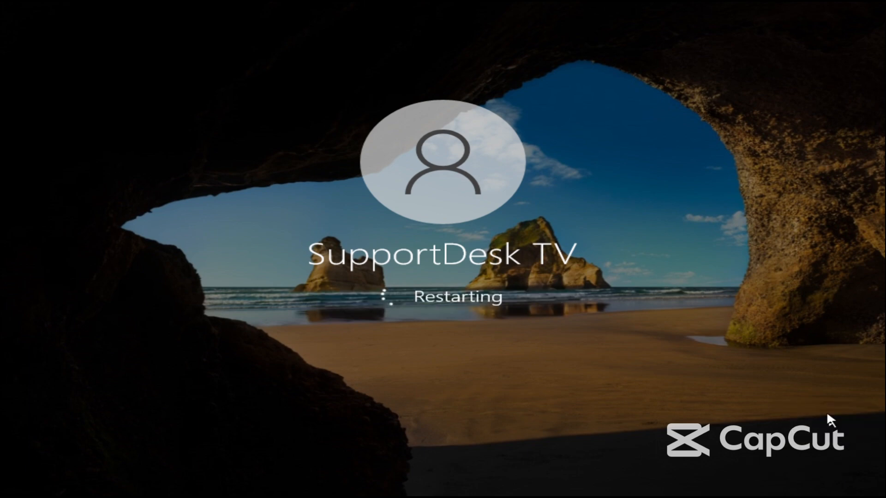
{"action": "mouse_move", "coordinate": [741, 326]}
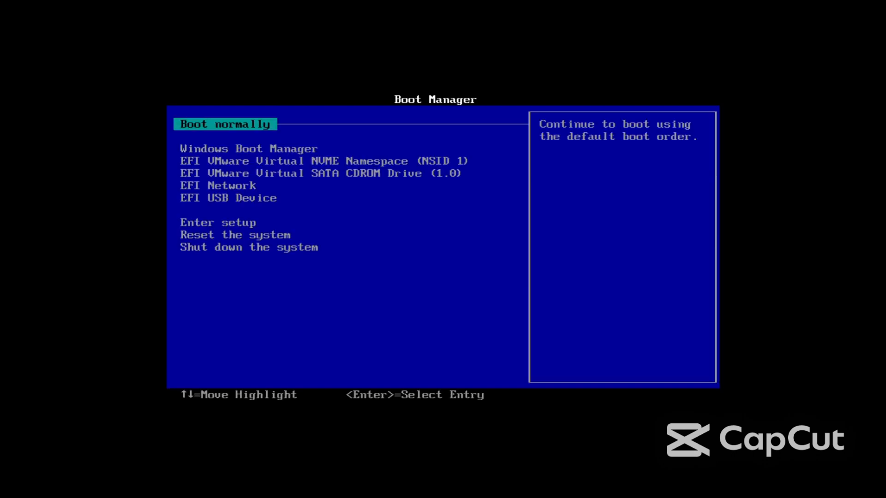
Step: Select EFI USB Device in the boot manager and start the Lazesoft Live CD
{"action": "key", "text": "Down"}
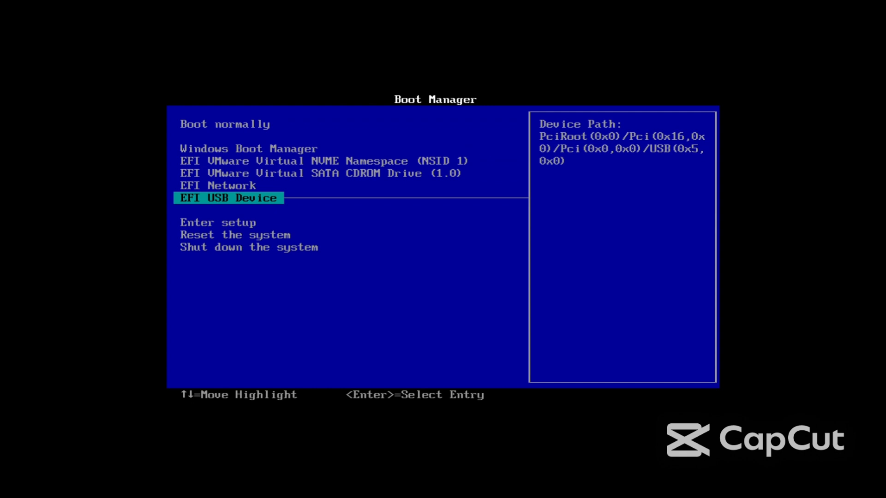
{"action": "key", "text": "enter"}
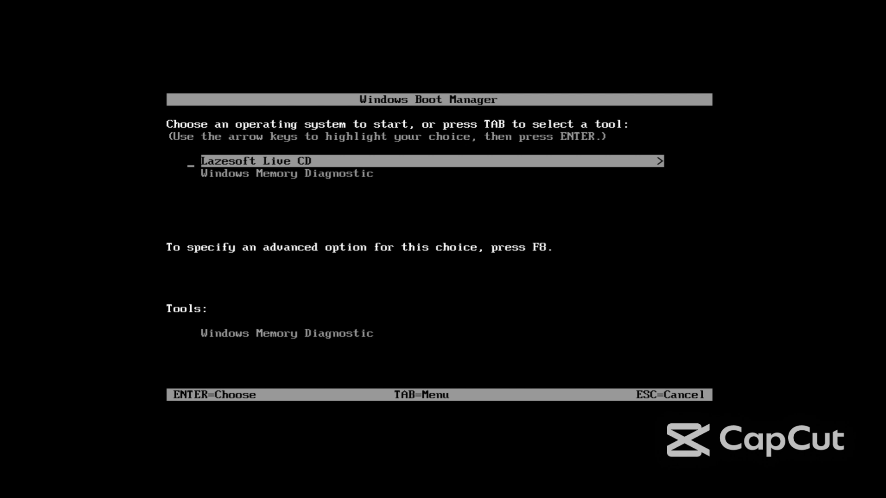
{"action": "key", "text": "enter"}
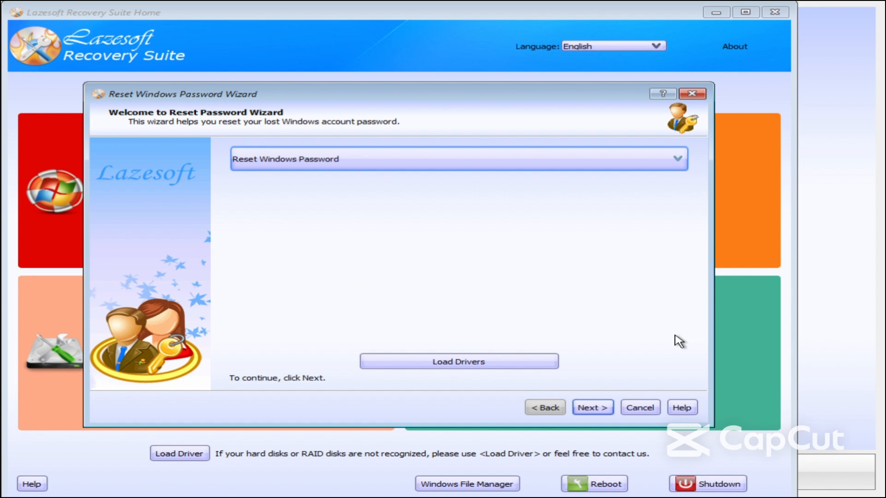
{"action": "mouse_move", "coordinate": [665, 316]}
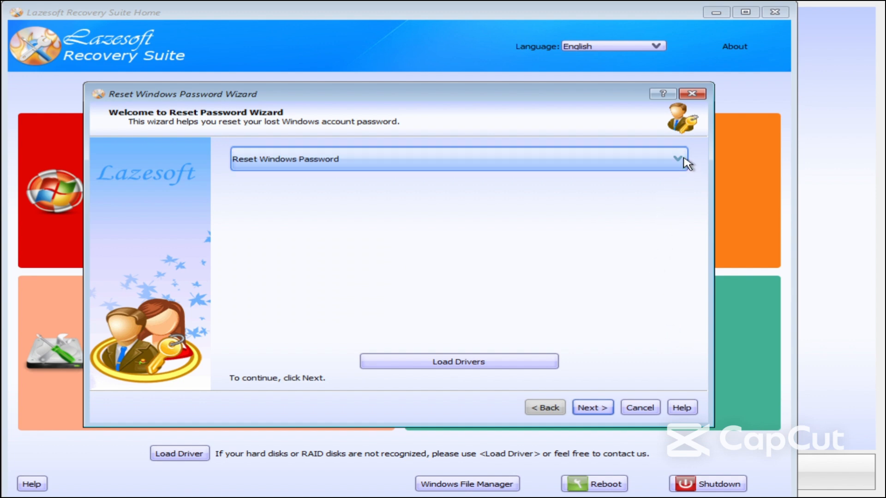
Step: Keep Reset Windows Password as the wizard task and confirm non-commercial use only
{"action": "left_click", "coordinate": [679, 159]}
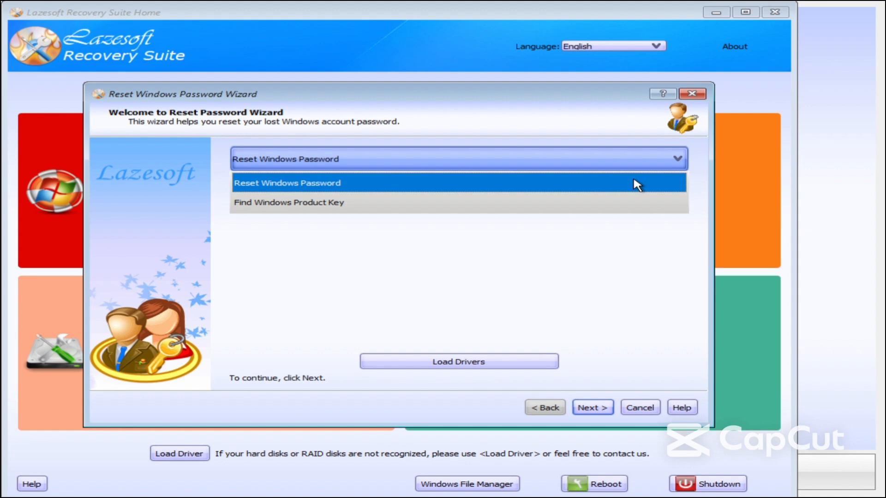
{"action": "left_click", "coordinate": [286, 183]}
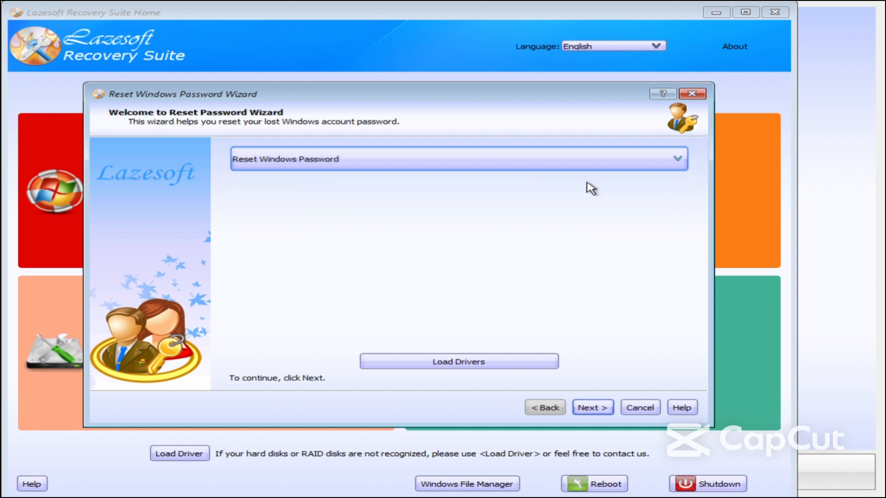
{"action": "mouse_move", "coordinate": [541, 311]}
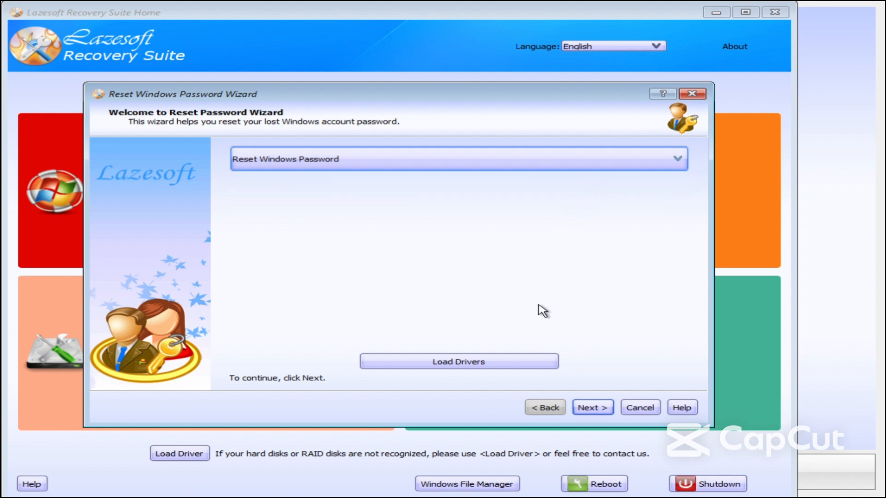
{"action": "left_click", "coordinate": [591, 407]}
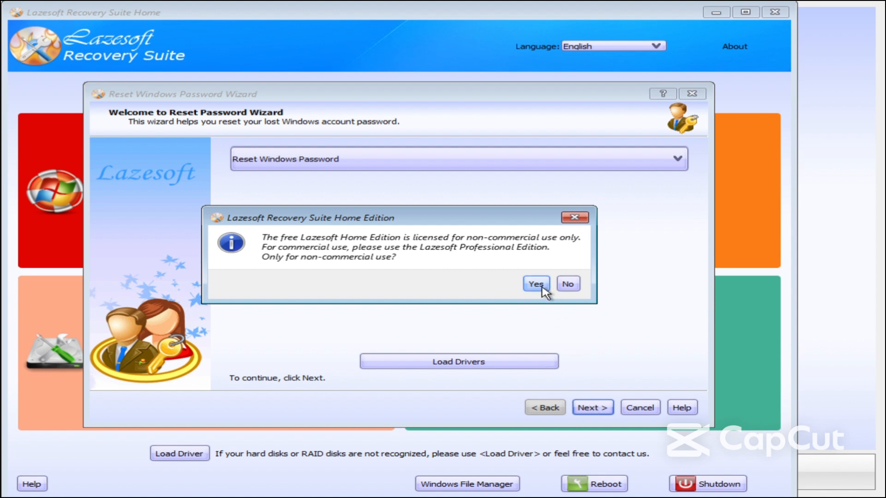
{"action": "left_click", "coordinate": [534, 283]}
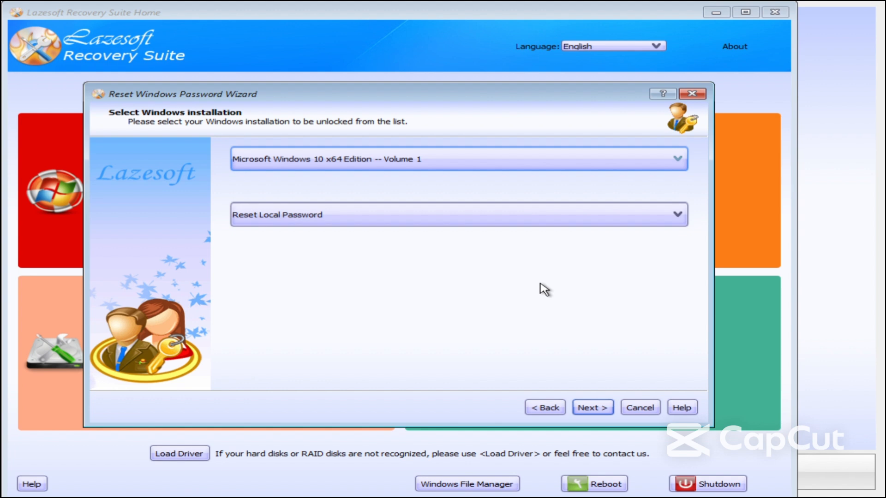
Step: Keep Microsoft Windows 10 x64 Edition -- Volume 1 with Reset Local Password and continue to the user list
{"action": "left_click", "coordinate": [674, 158]}
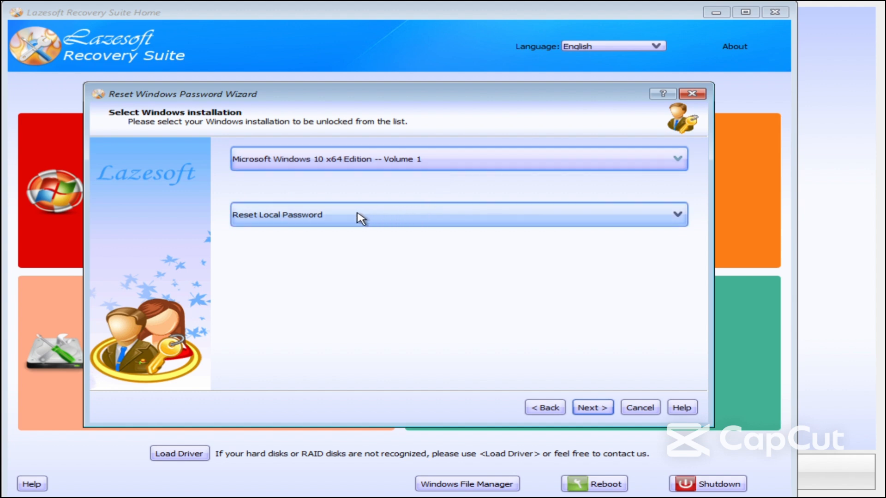
{"action": "mouse_move", "coordinate": [558, 226]}
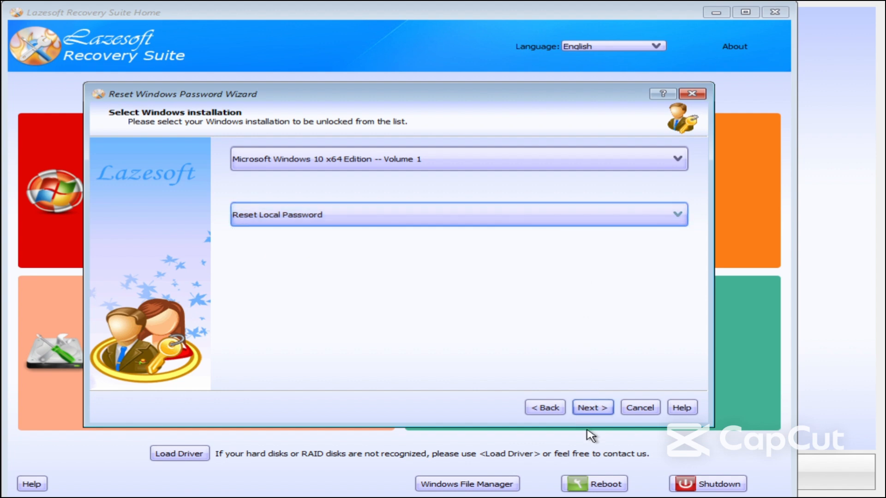
{"action": "left_click", "coordinate": [592, 407]}
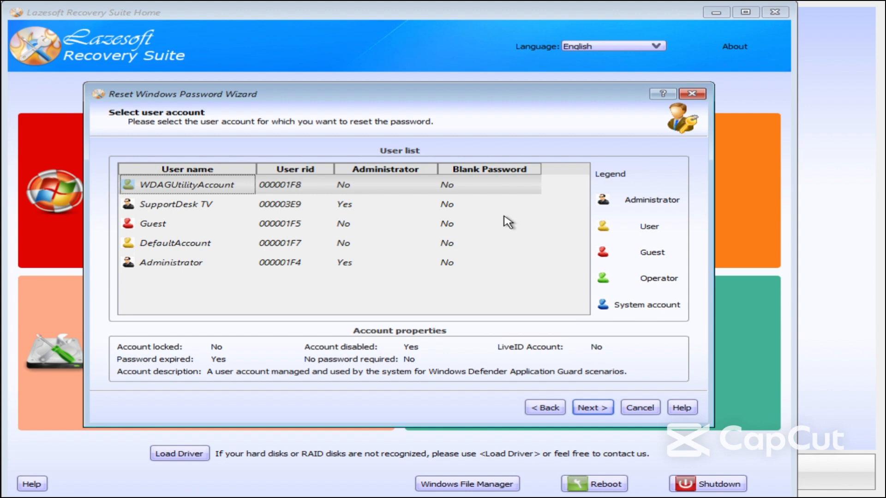
{"action": "mouse_move", "coordinate": [184, 218]}
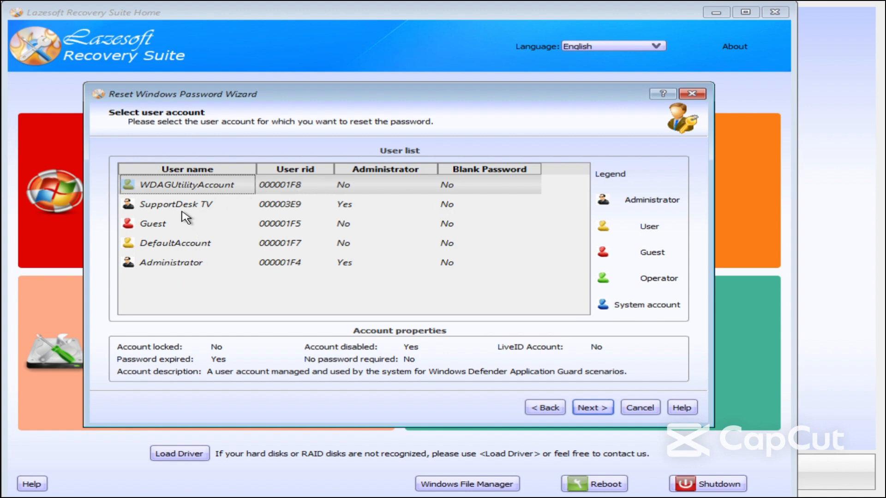
{"action": "mouse_move", "coordinate": [181, 212]}
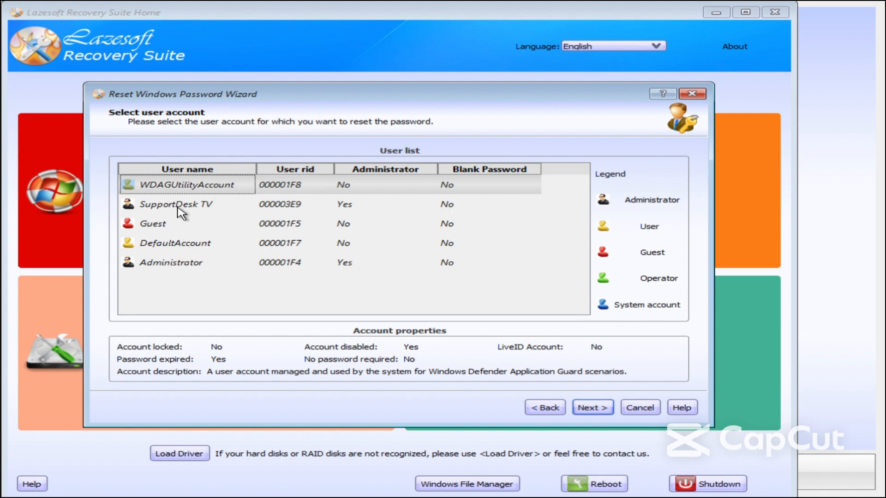
Step: Select the second account, administrator SupportDesk TV, and proceed to its reset page
{"action": "left_click", "coordinate": [175, 204]}
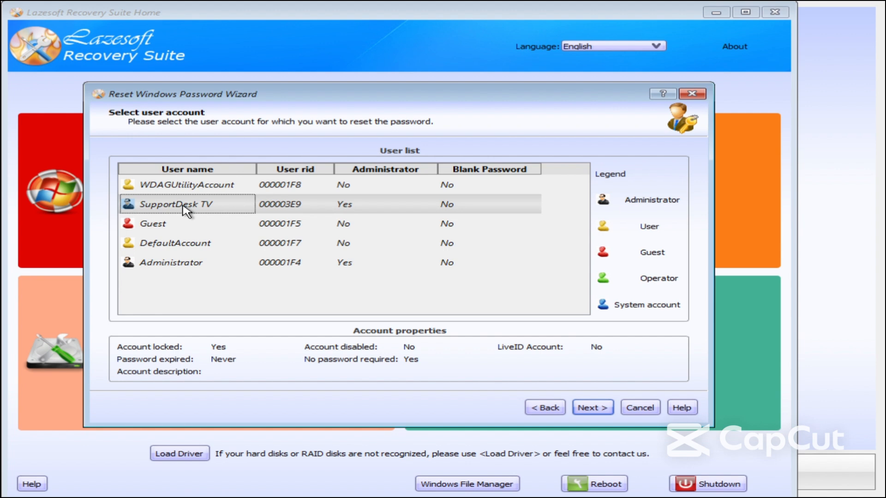
{"action": "mouse_move", "coordinate": [592, 407]}
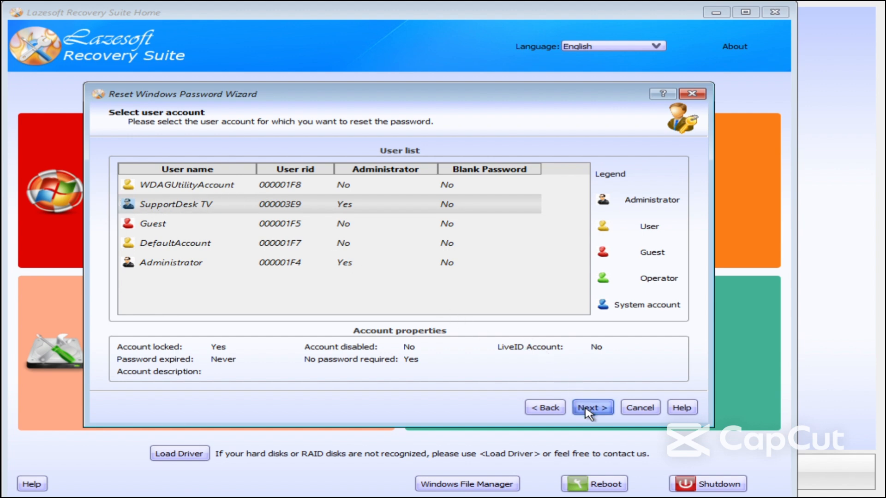
{"action": "left_click", "coordinate": [592, 407]}
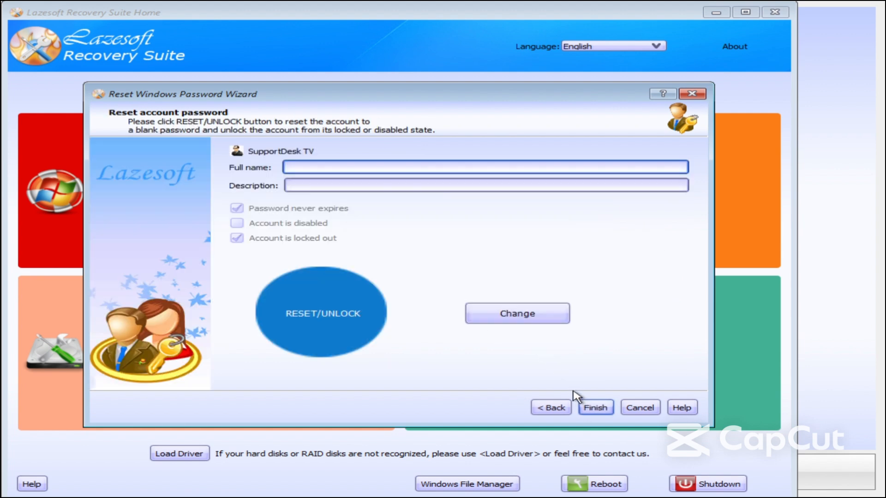
{"action": "mouse_move", "coordinate": [351, 175]}
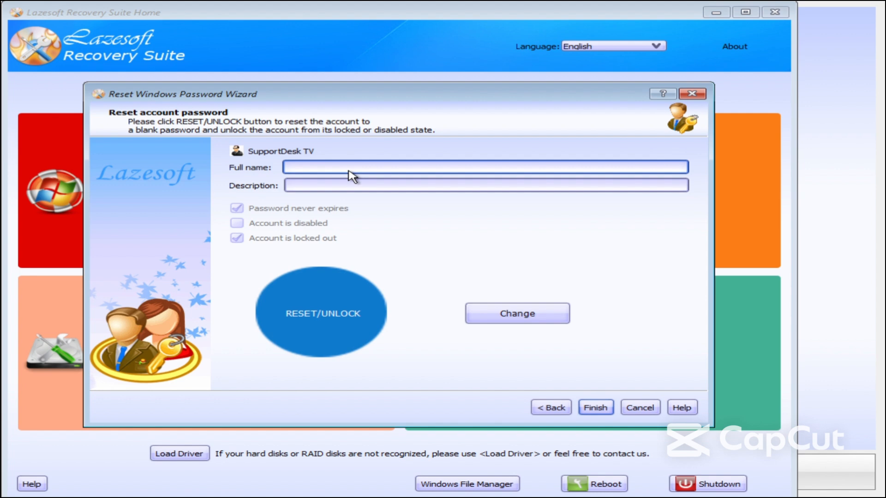
{"action": "mouse_move", "coordinate": [375, 308]}
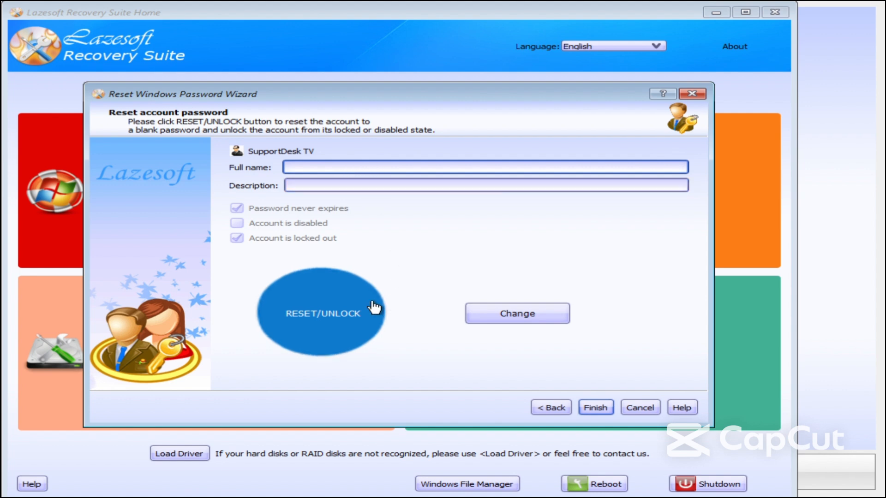
{"action": "mouse_move", "coordinate": [322, 322]}
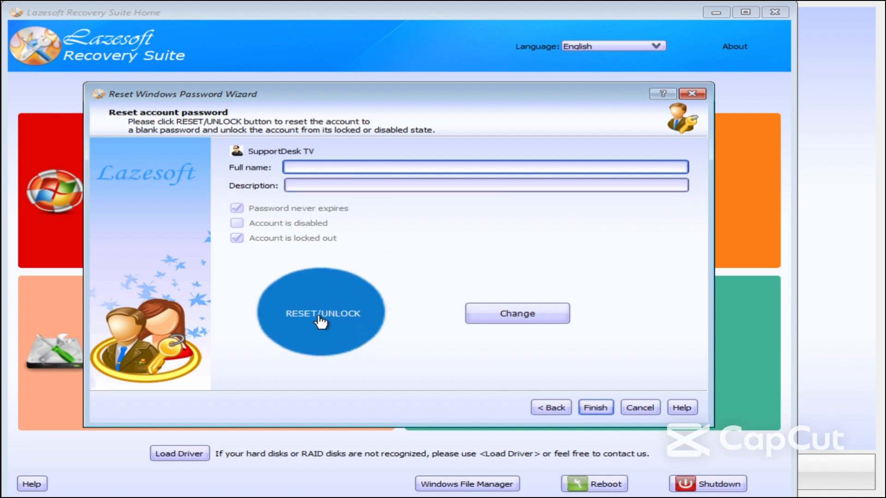
Step: Reset SupportDesk TV to a blank password, unlock it, and finish the wizard
{"action": "left_click", "coordinate": [322, 313]}
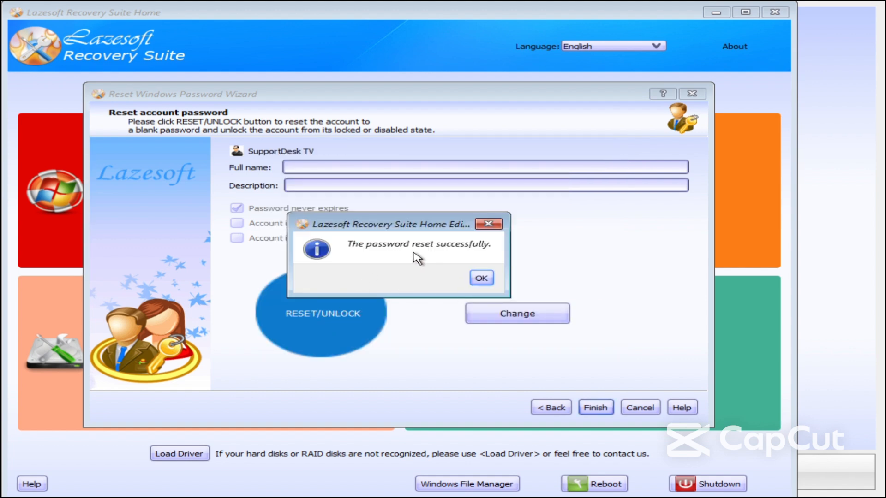
{"action": "left_click", "coordinate": [480, 278]}
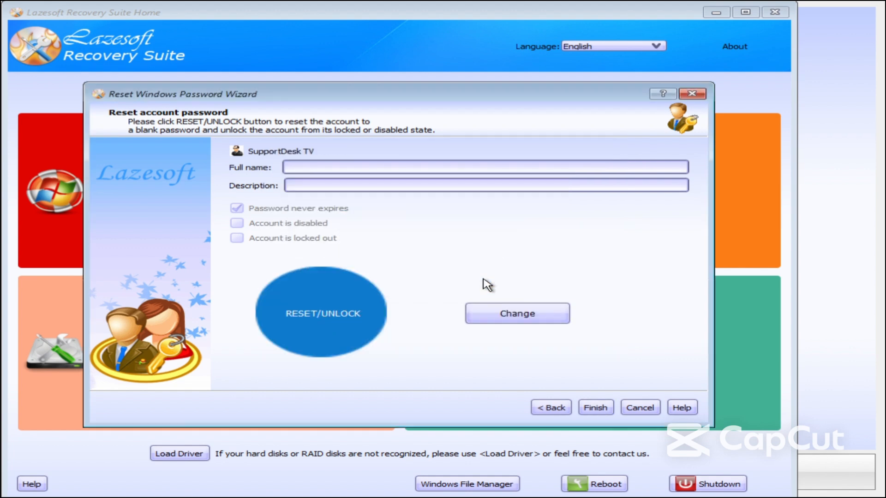
{"action": "mouse_move", "coordinate": [517, 314]}
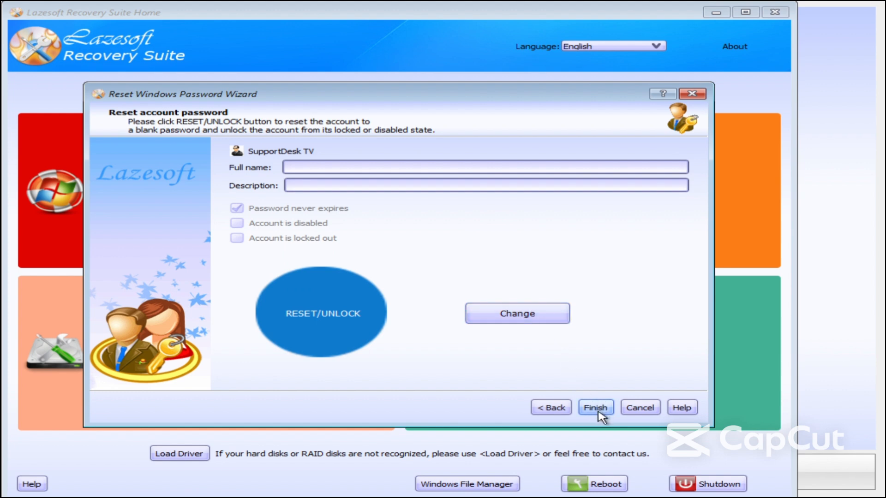
{"action": "mouse_move", "coordinate": [583, 385]}
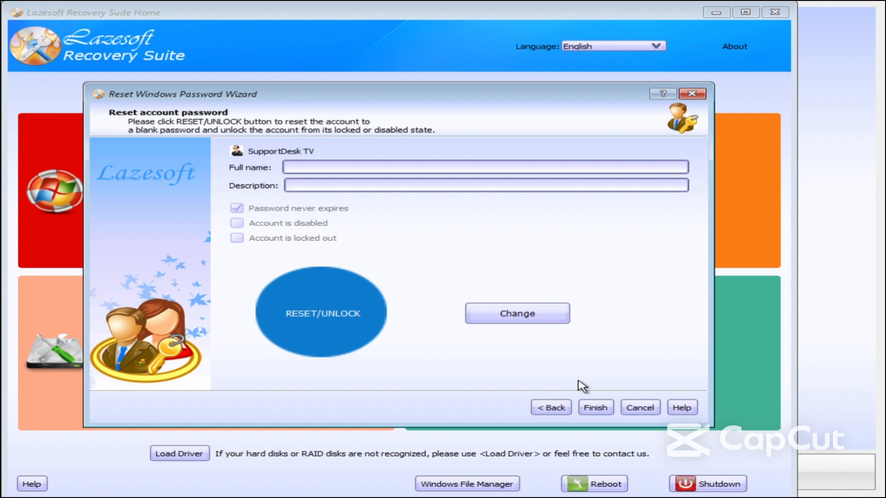
{"action": "mouse_move", "coordinate": [517, 314]}
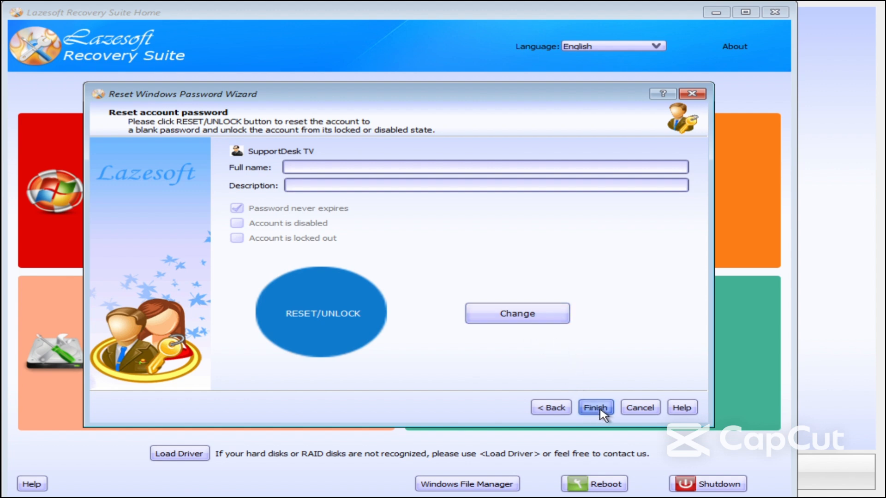
{"action": "left_click", "coordinate": [594, 407]}
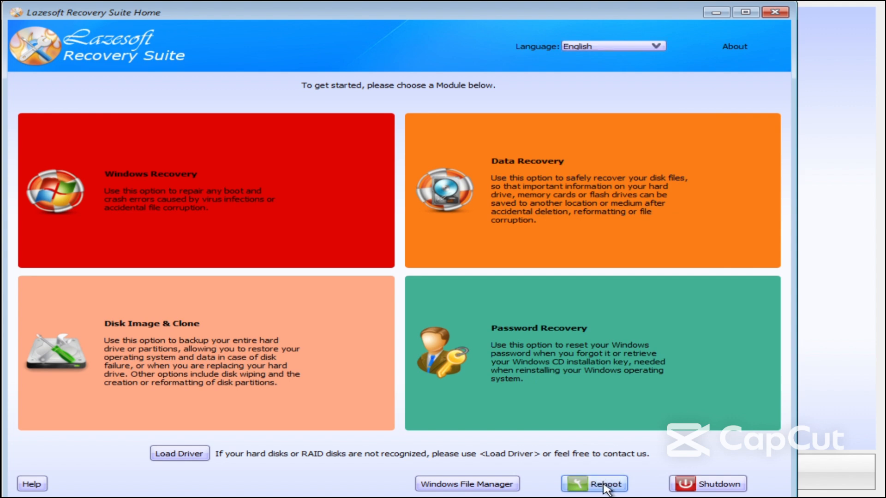
Step: Reboot from Lazesoft so Windows 10 starts straight to the desktop without a password
{"action": "left_click", "coordinate": [593, 484]}
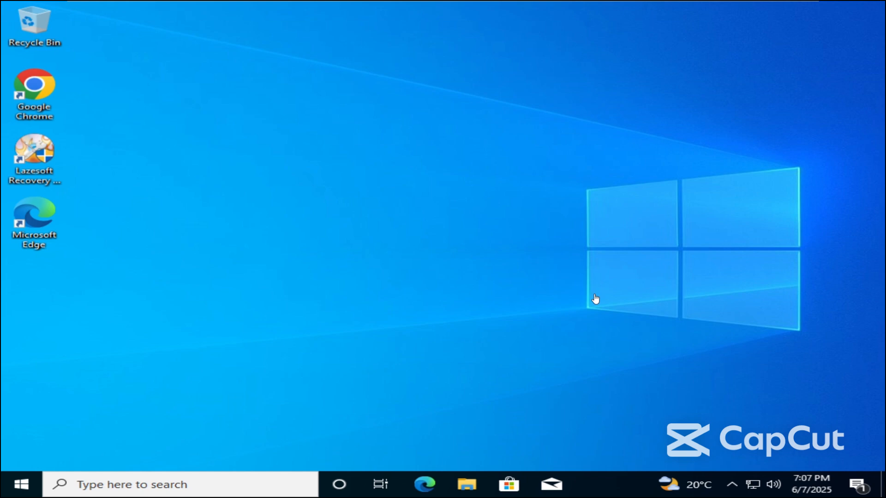
{"action": "mouse_move", "coordinate": [589, 306]}
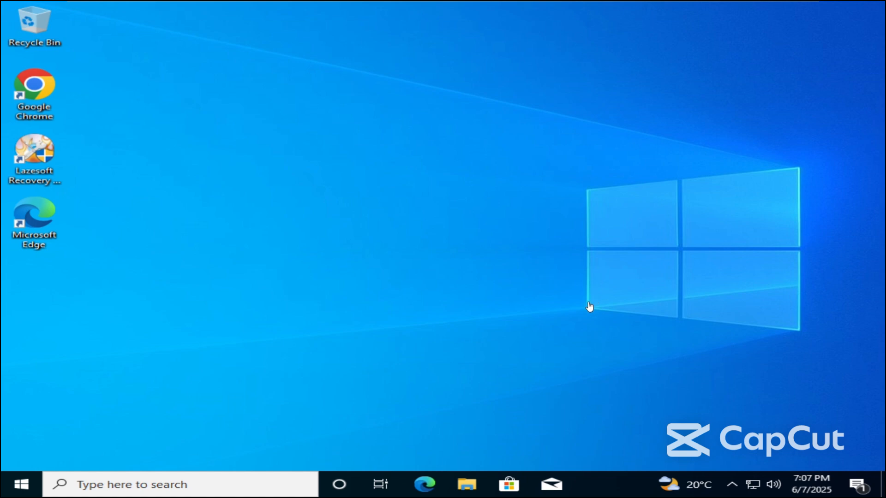
{"action": "mouse_move", "coordinate": [444, 394]}
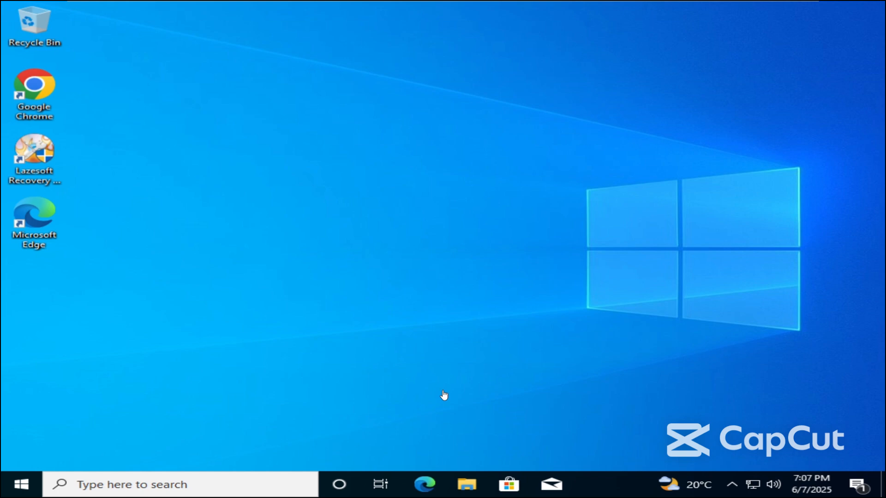
{"action": "mouse_move", "coordinate": [548, 396]}
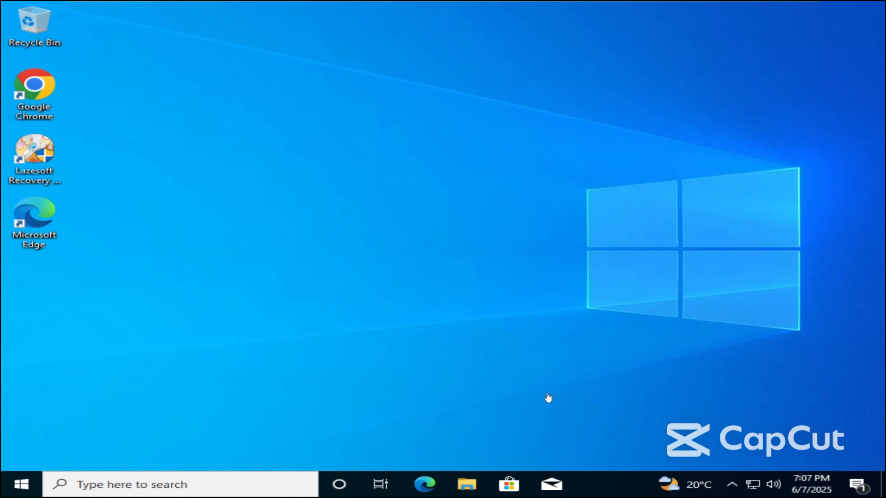
{"action": "mouse_move", "coordinate": [554, 396]}
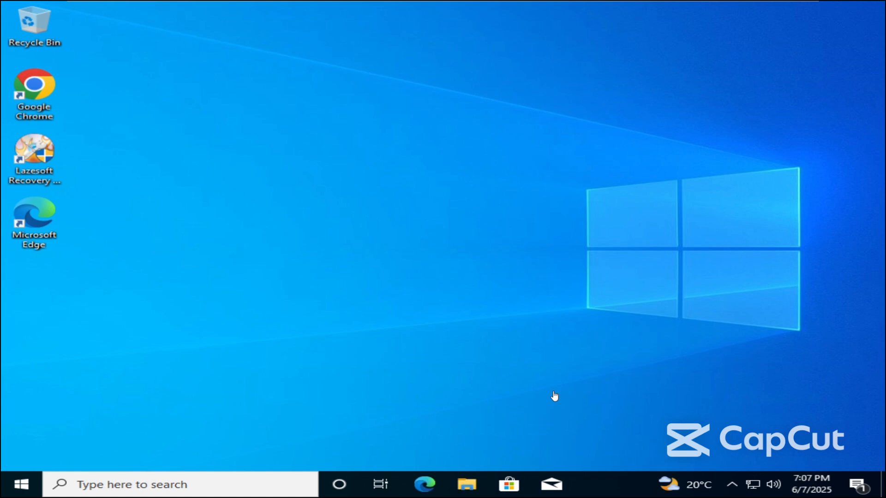
{"action": "mouse_move", "coordinate": [467, 485]}
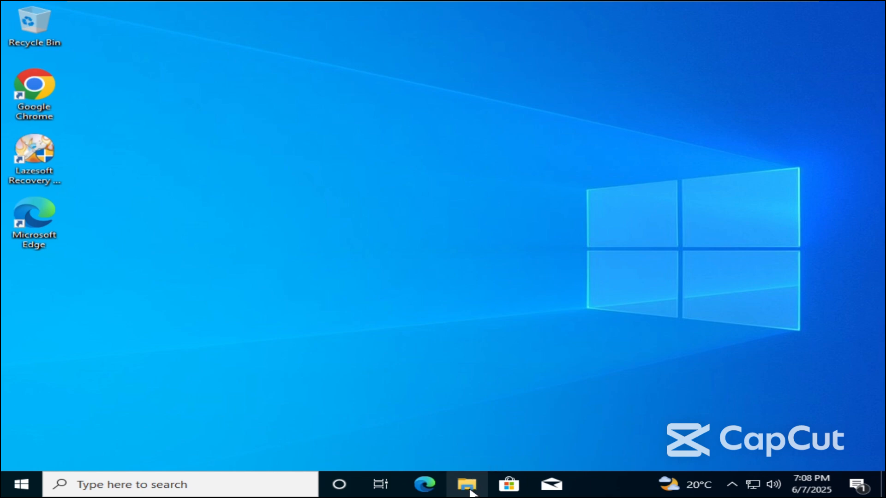
{"action": "left_click", "coordinate": [467, 484]}
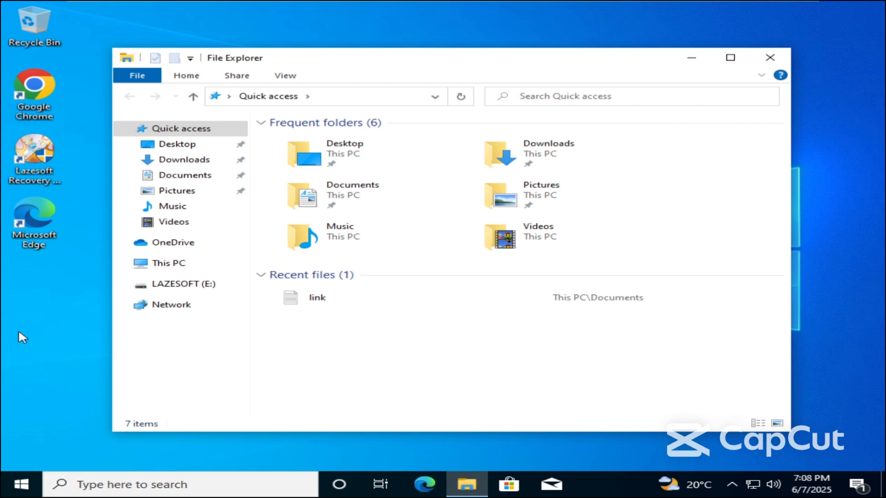
{"action": "left_click", "coordinate": [168, 263]}
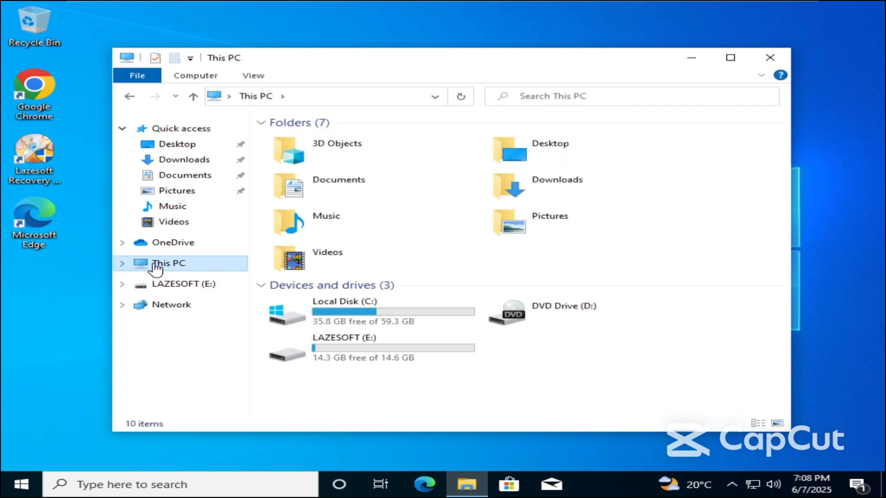
{"action": "left_click", "coordinate": [370, 348]}
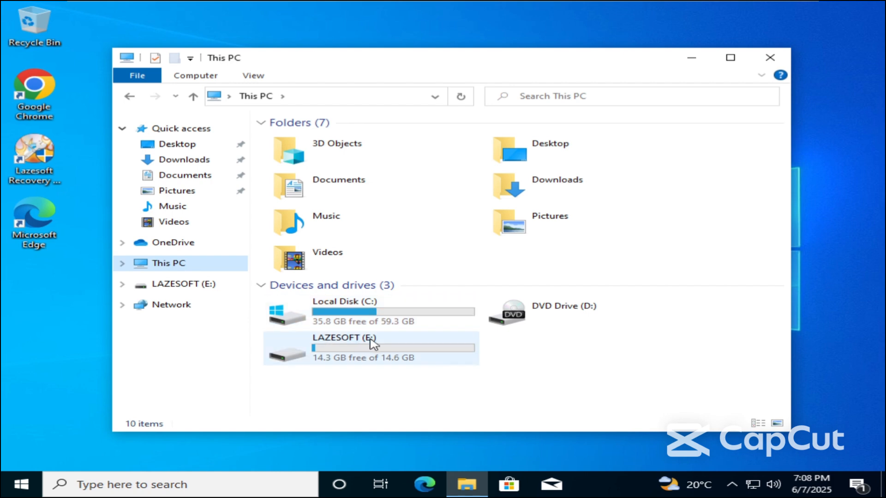
{"action": "mouse_move", "coordinate": [374, 343]}
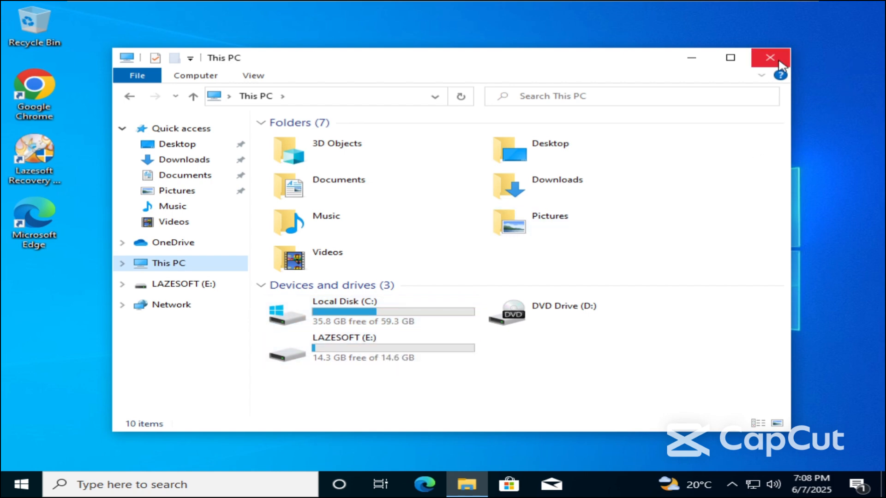
{"action": "left_click", "coordinate": [769, 58]}
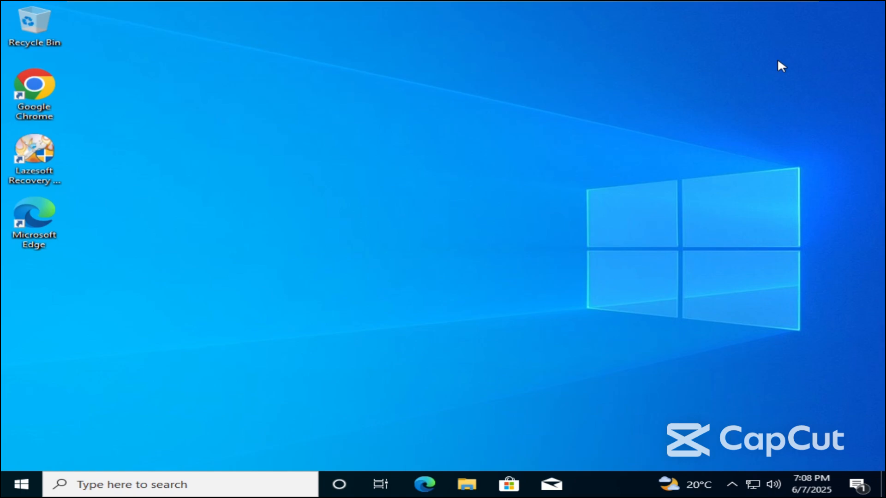